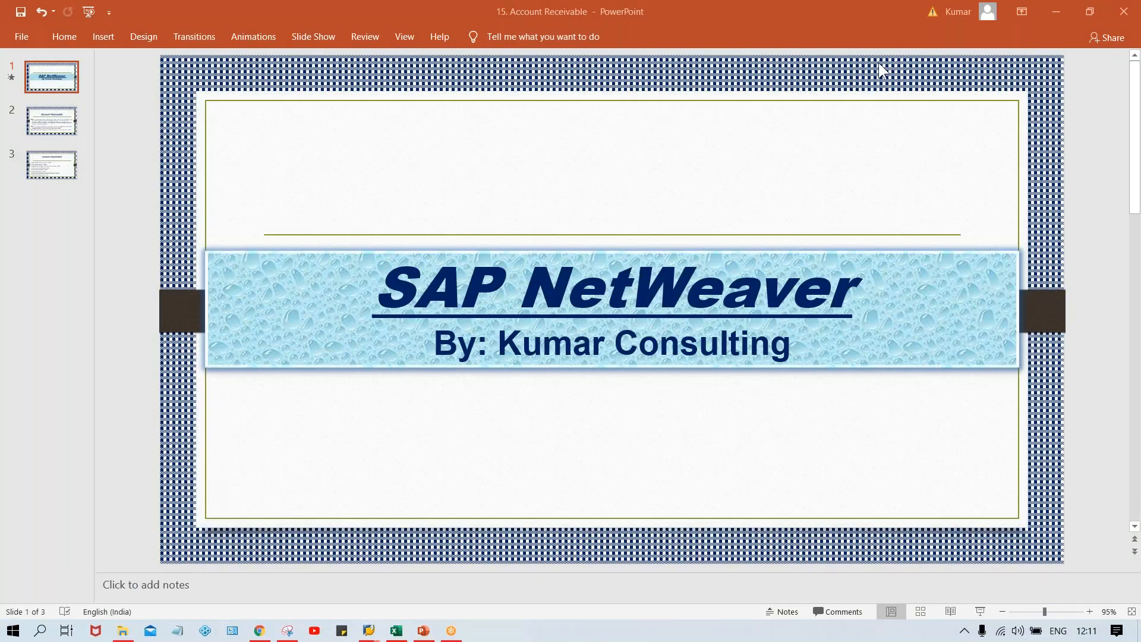
mouse_move(736, 277)
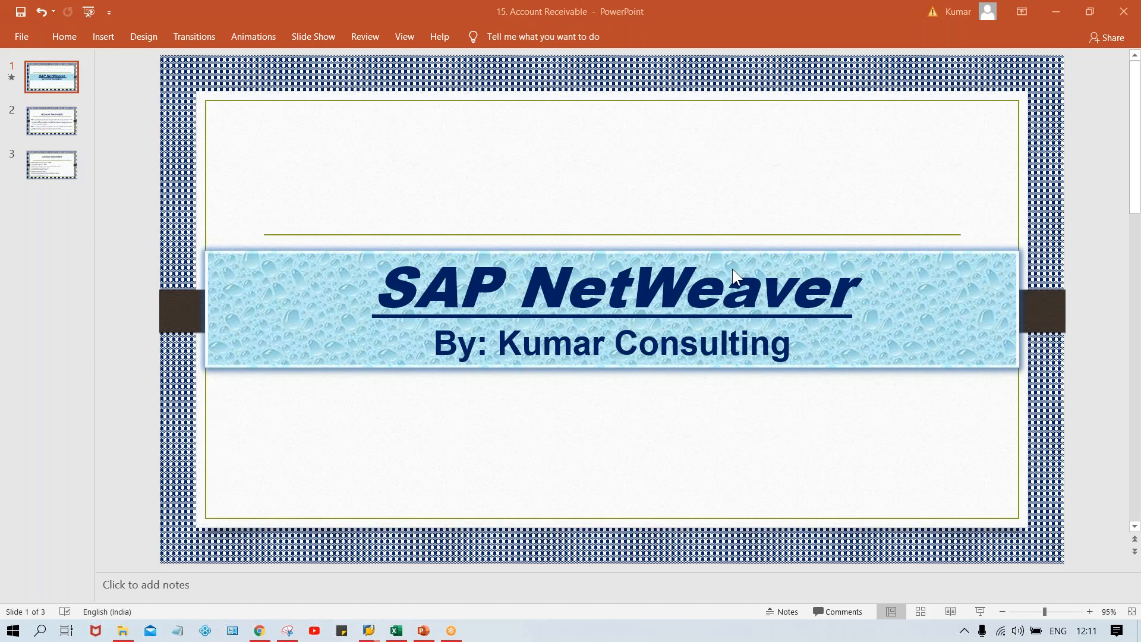
mouse_move(480, 288)
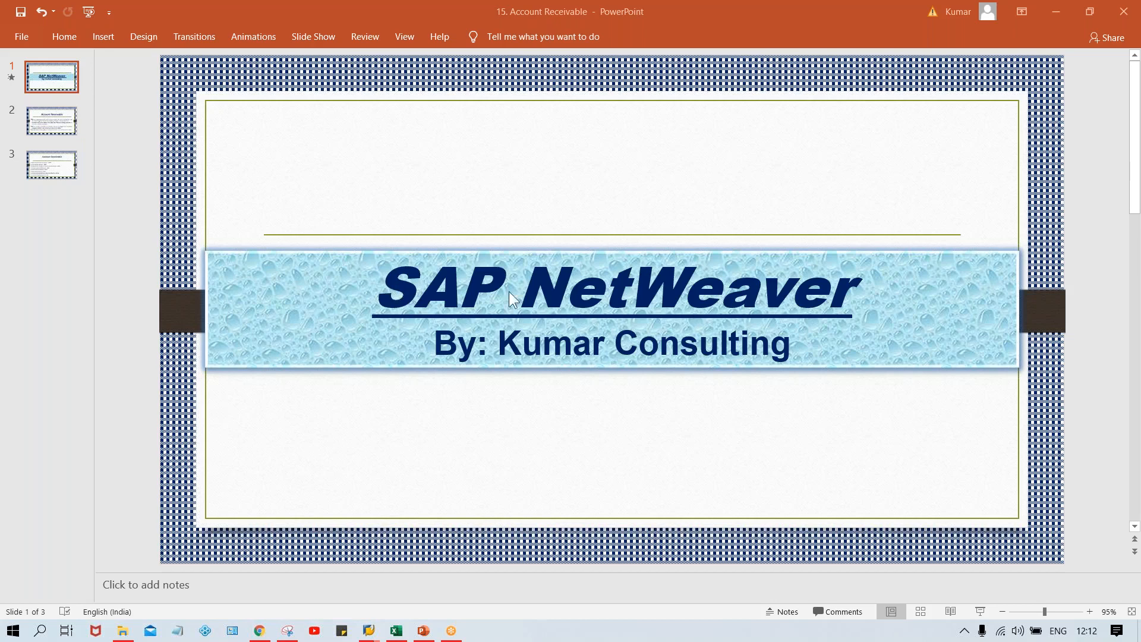
mouse_move(793, 321)
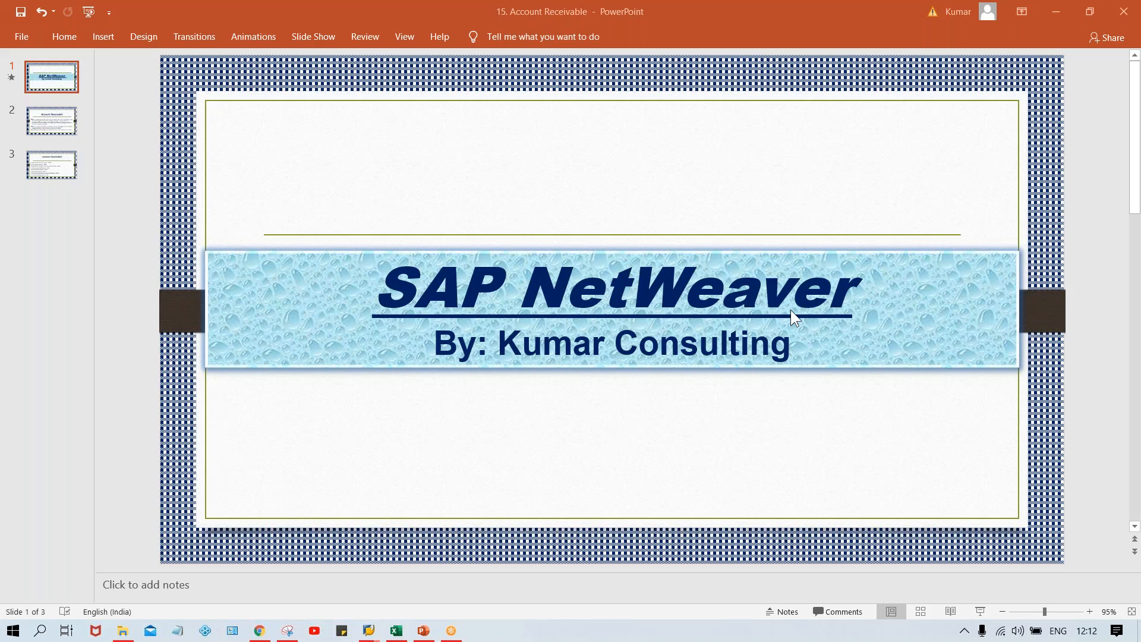
mouse_move(726, 188)
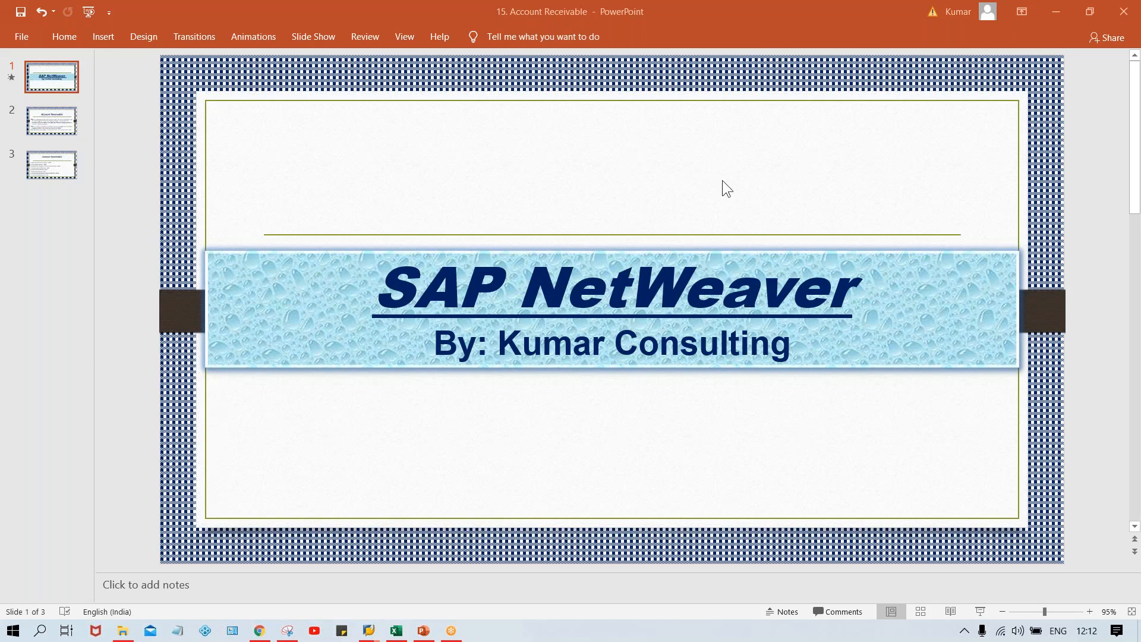
mouse_move(567, 175)
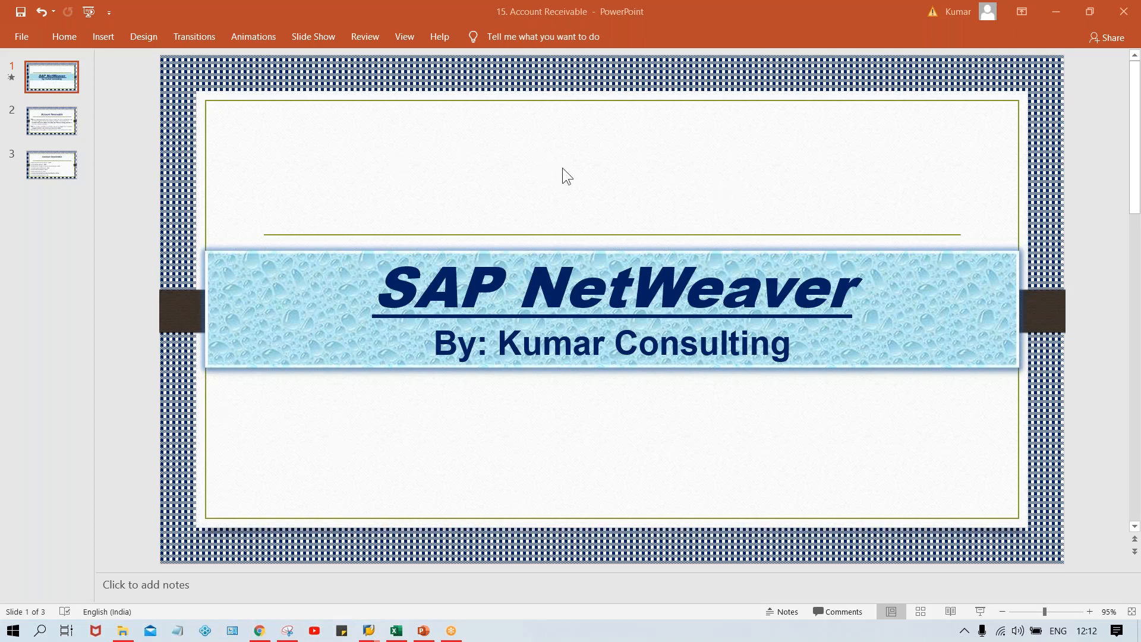
mouse_move(797, 266)
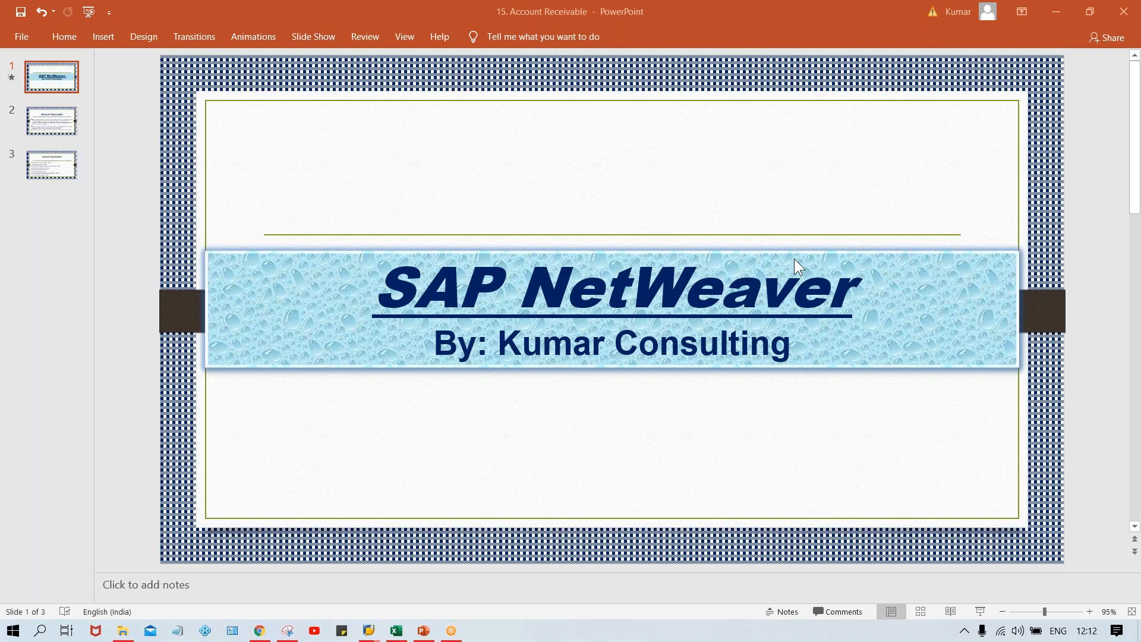
mouse_move(882, 285)
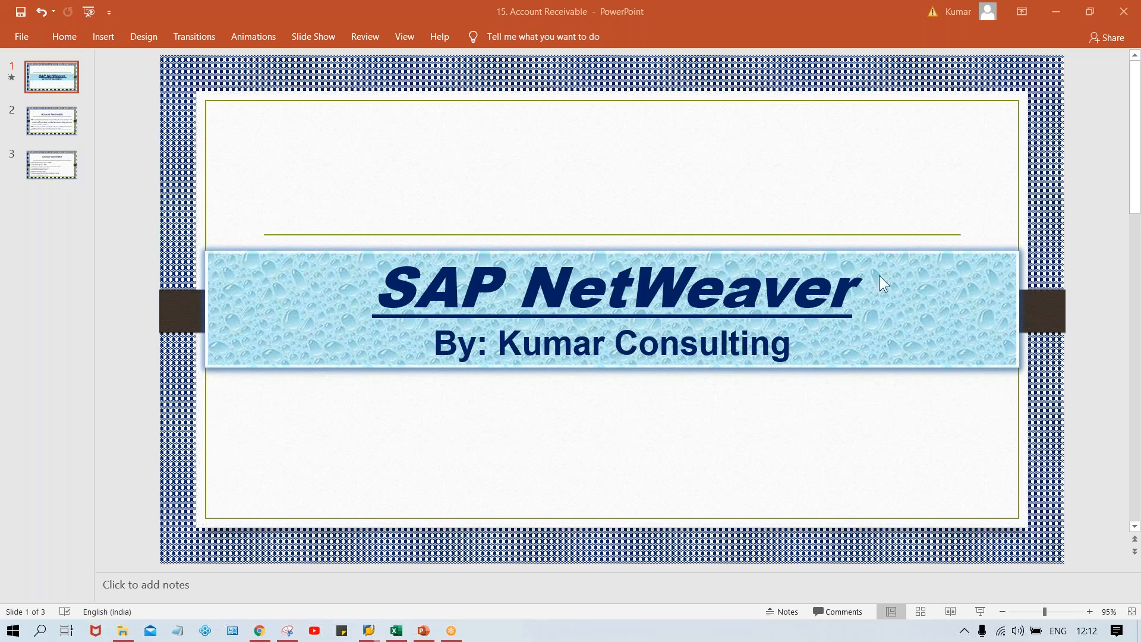
mouse_move(623, 99)
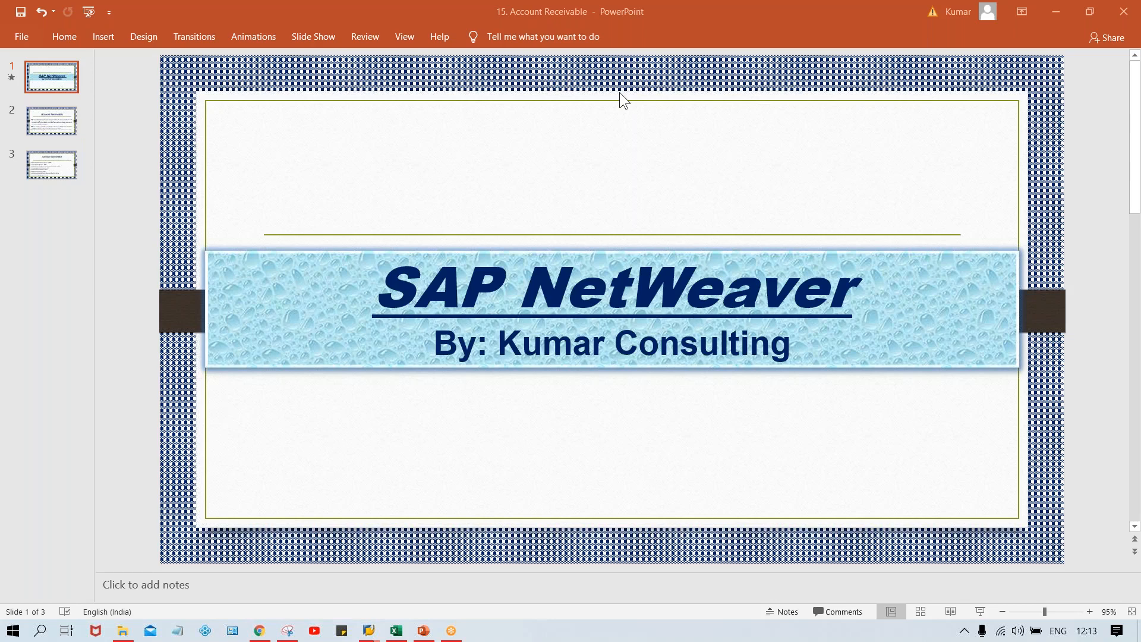
mouse_move(812, 298)
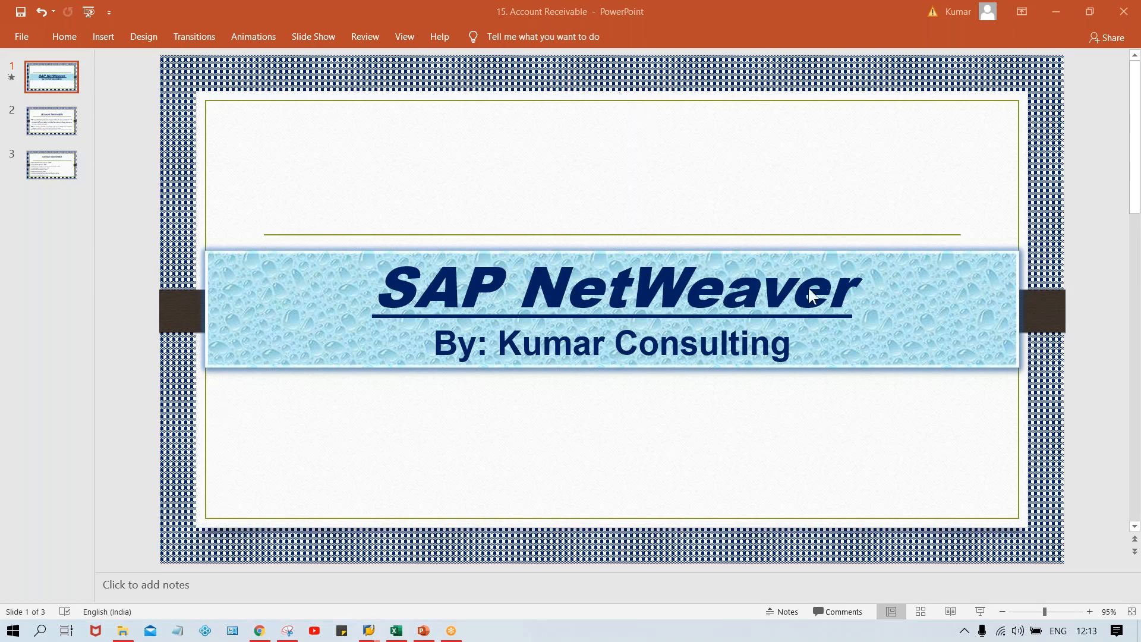
mouse_move(720, 230)
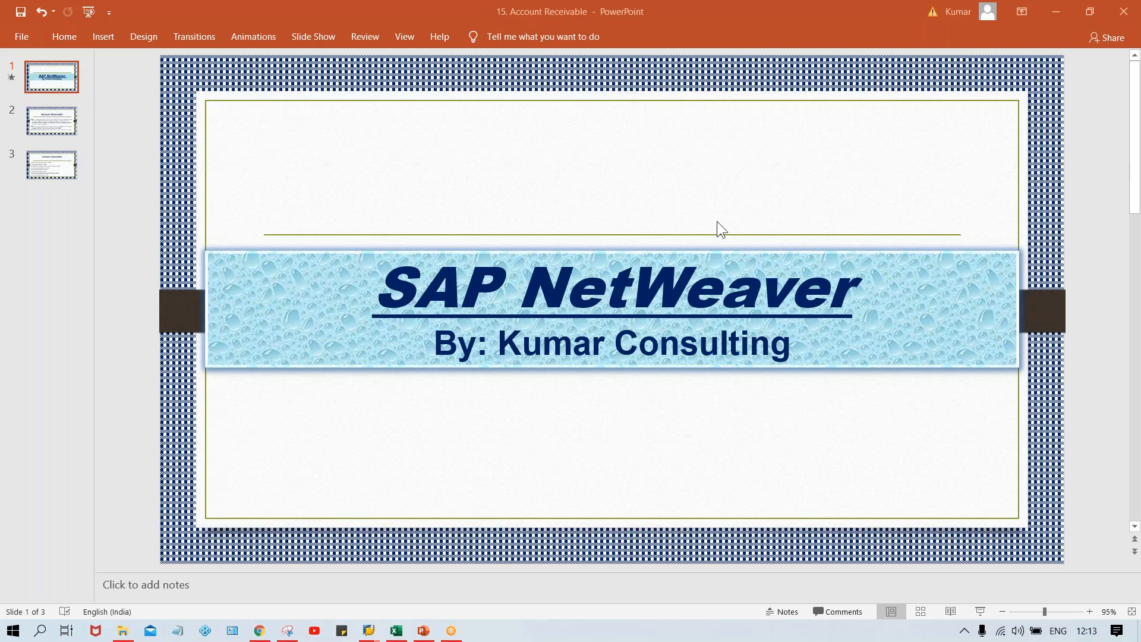
mouse_move(870, 307)
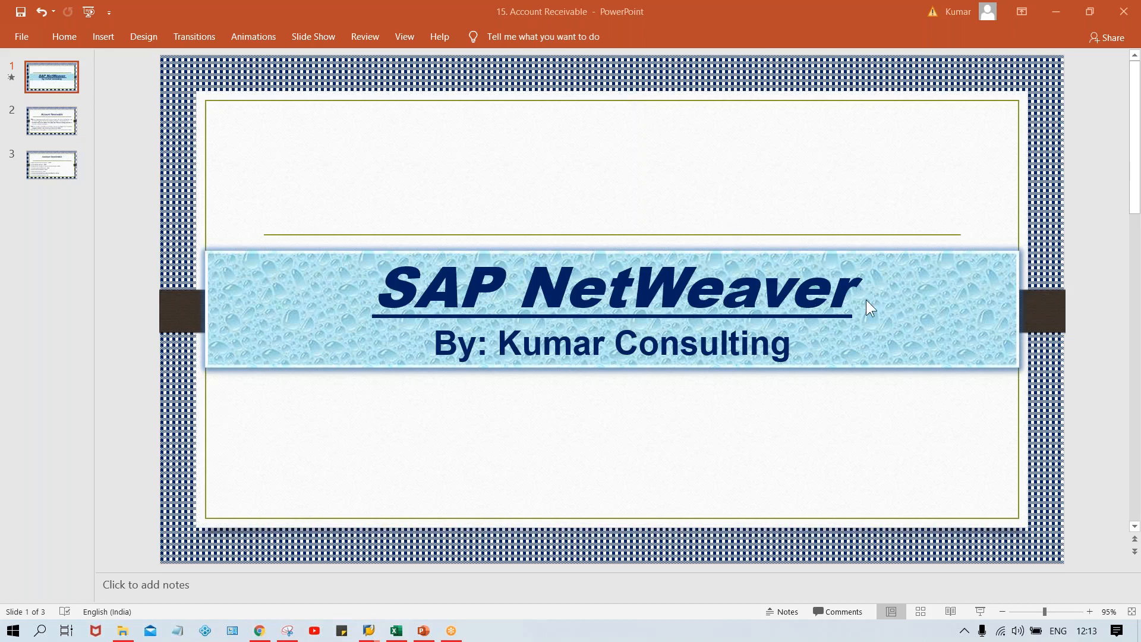
mouse_move(375, 630)
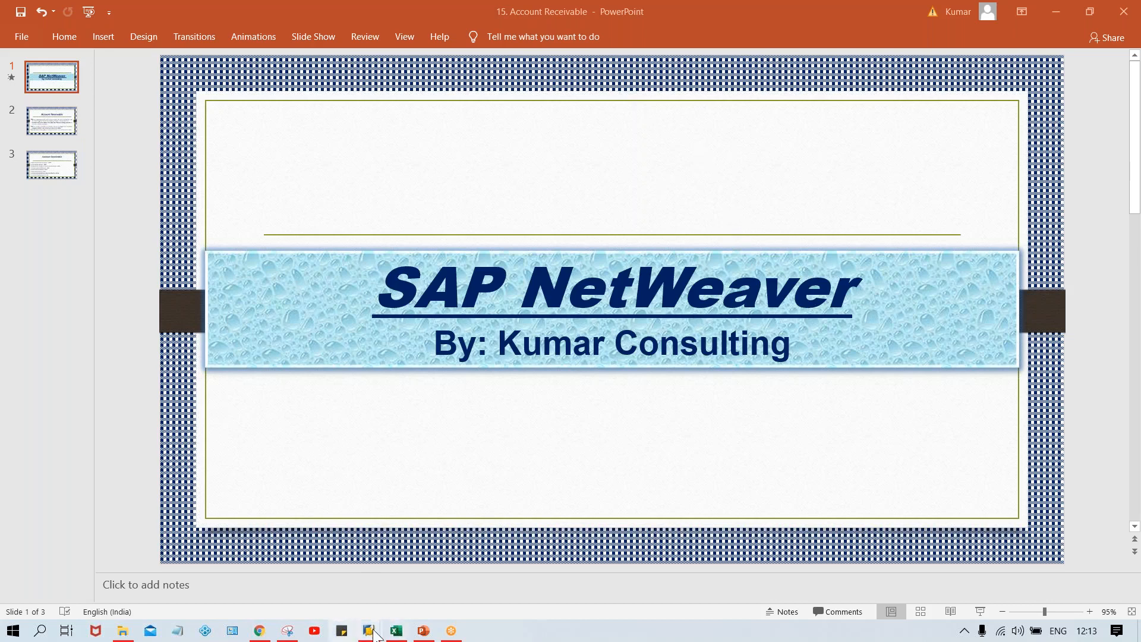
In SPRO's SAP Reference IMG, expand SAP NetWeaver › General settings › Currencies
click(367, 630)
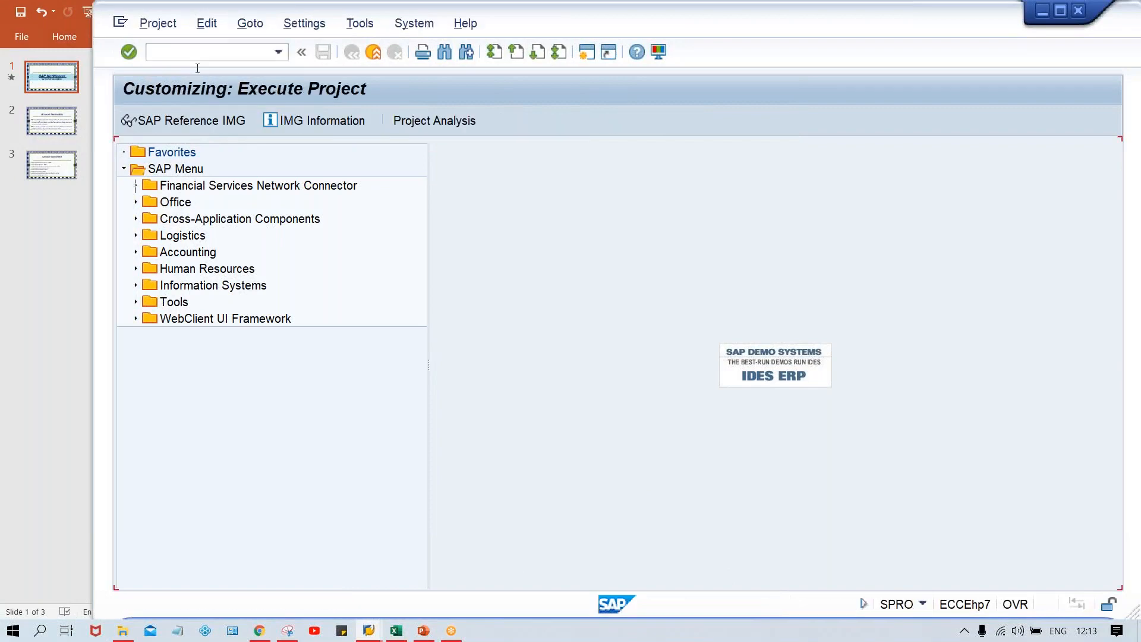
click(190, 120)
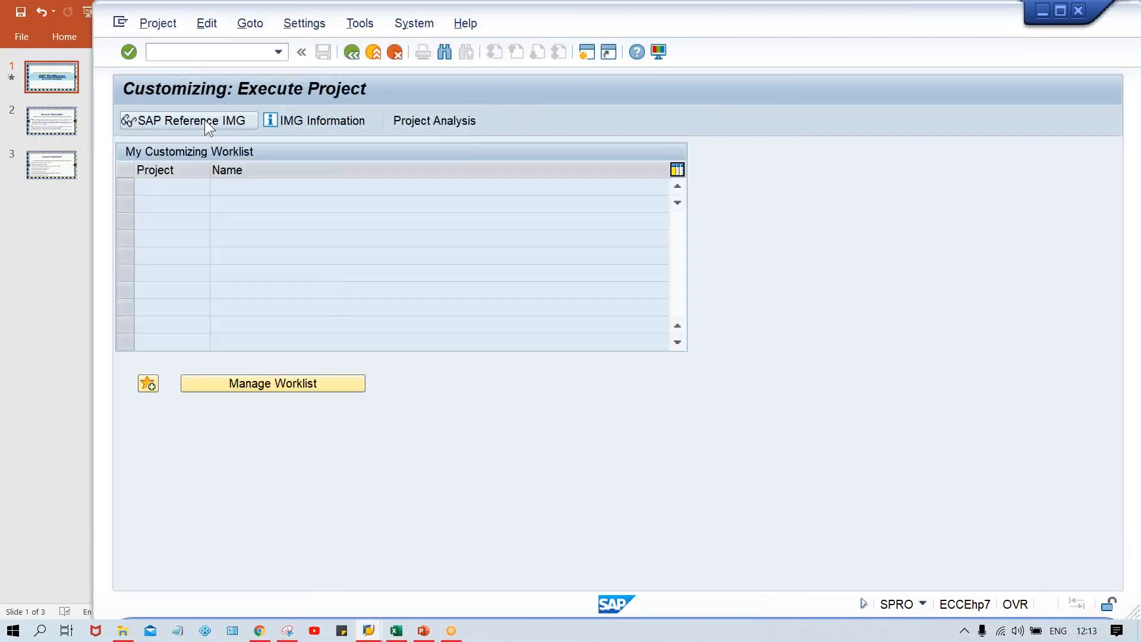
click(187, 120)
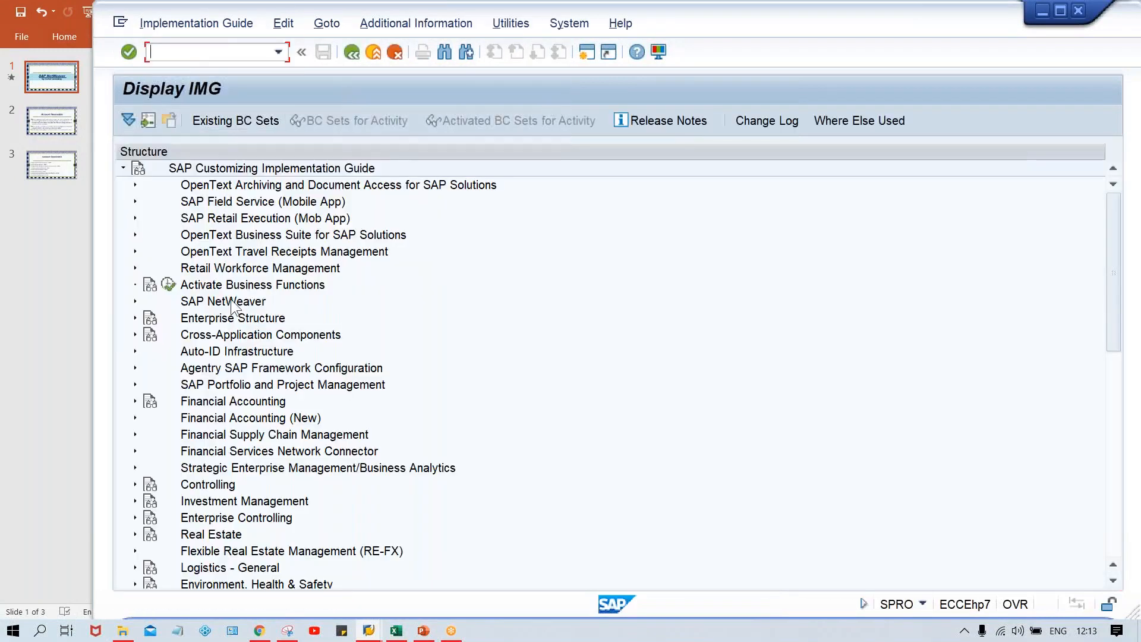
click(135, 302)
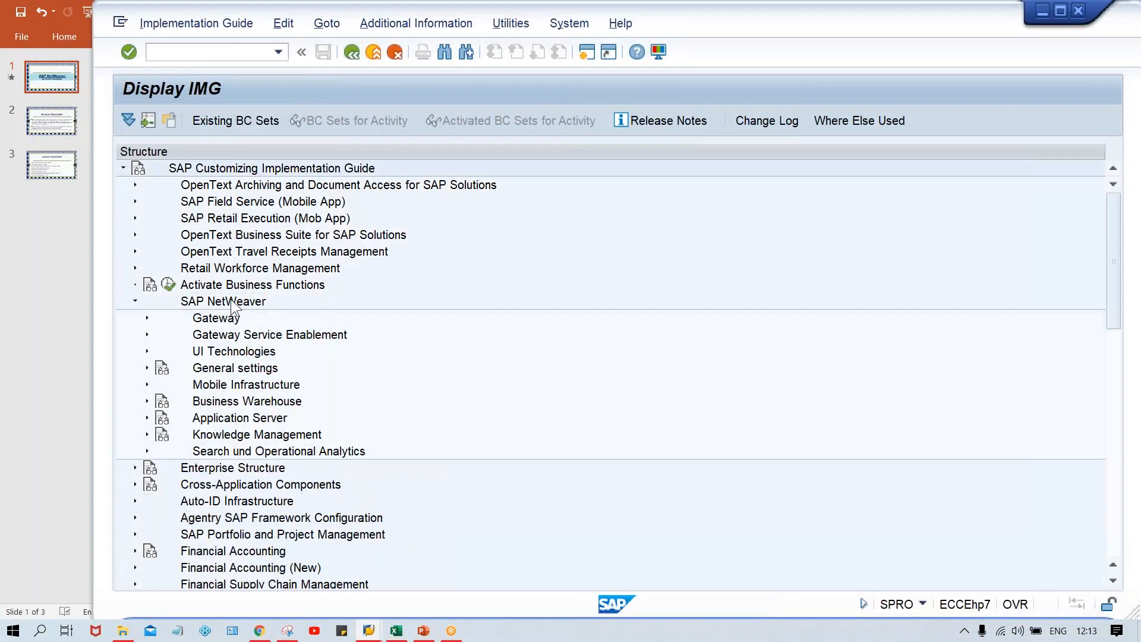
click(223, 301)
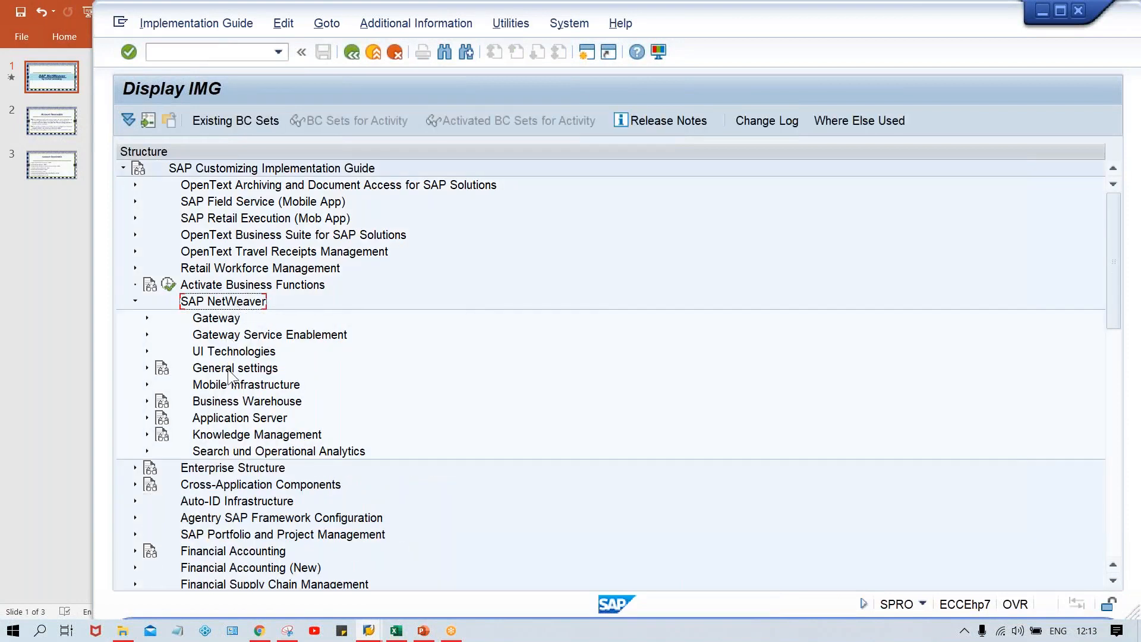
click(146, 367)
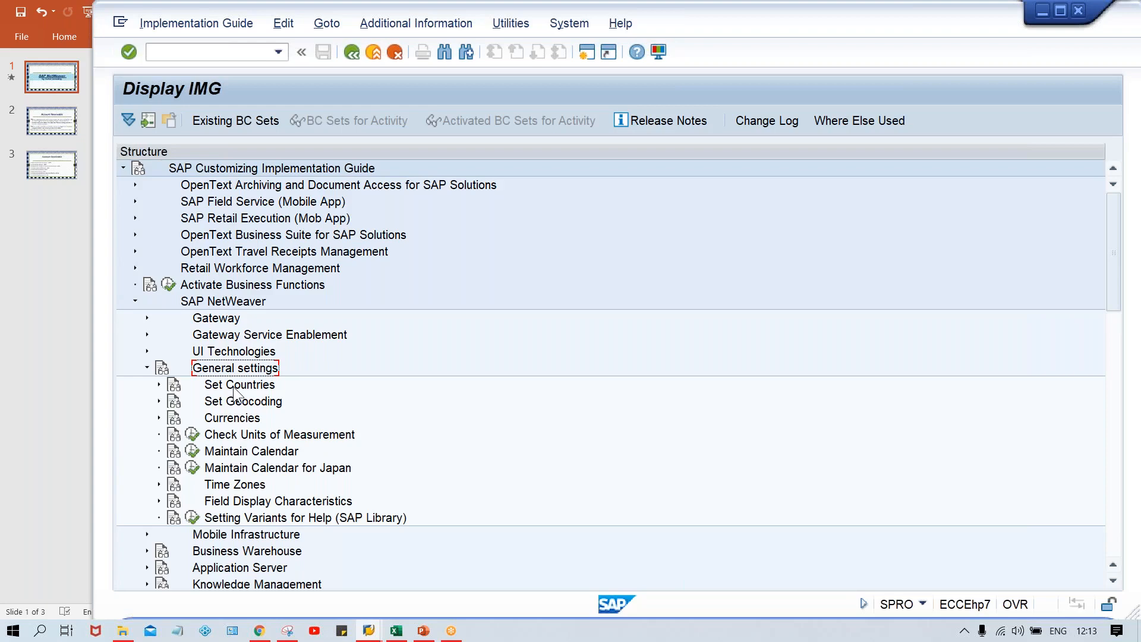
mouse_move(246, 428)
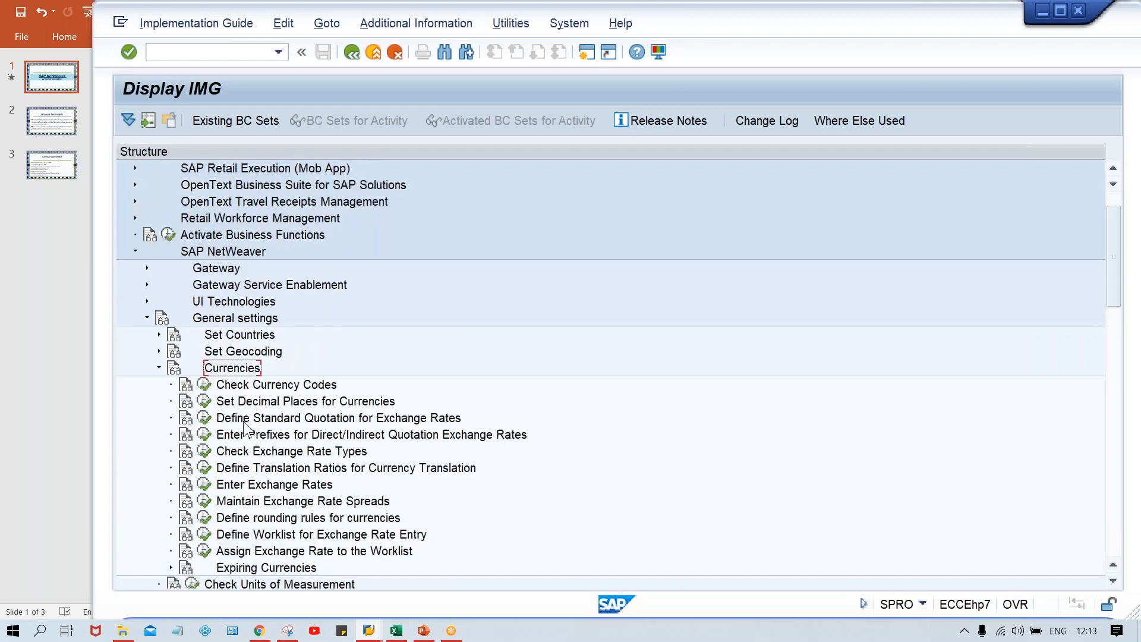
click(275, 385)
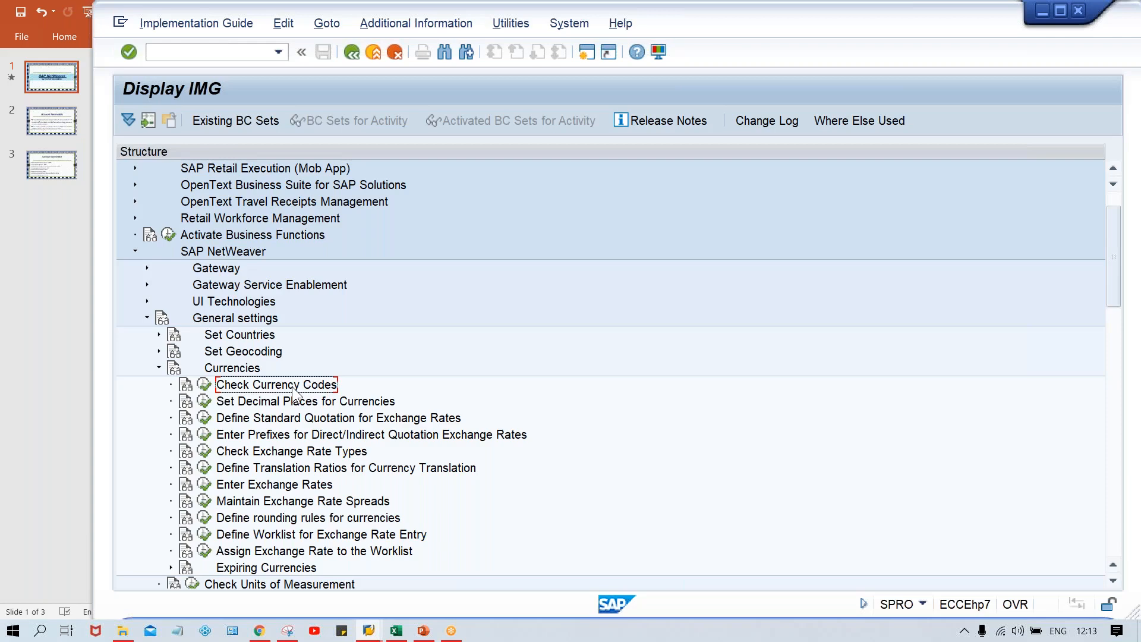
mouse_move(291, 411)
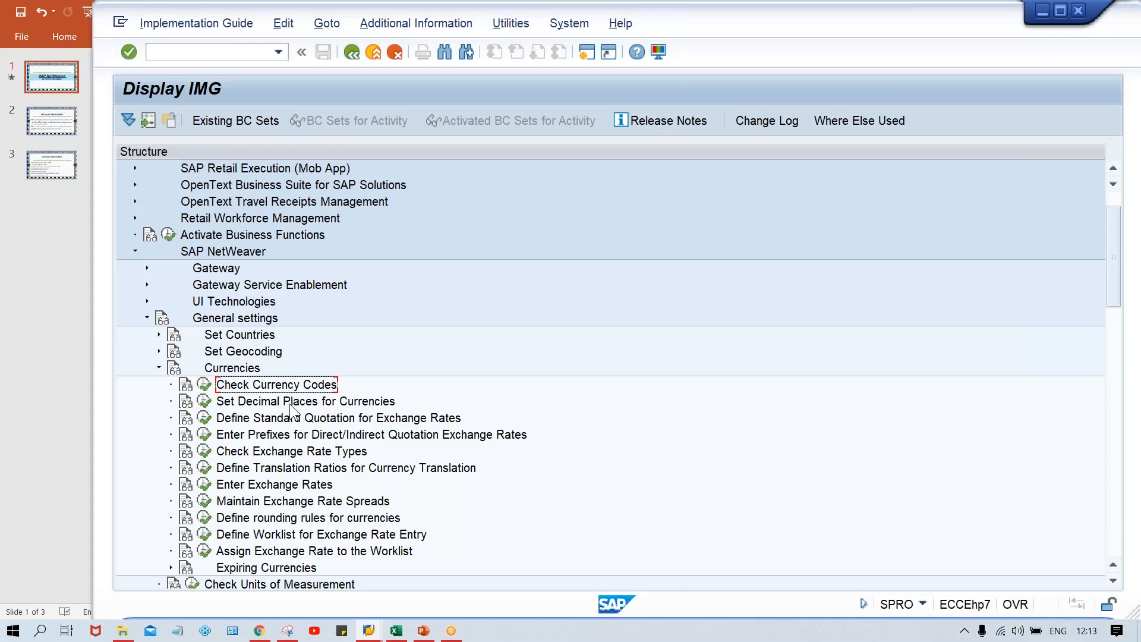
mouse_move(293, 412)
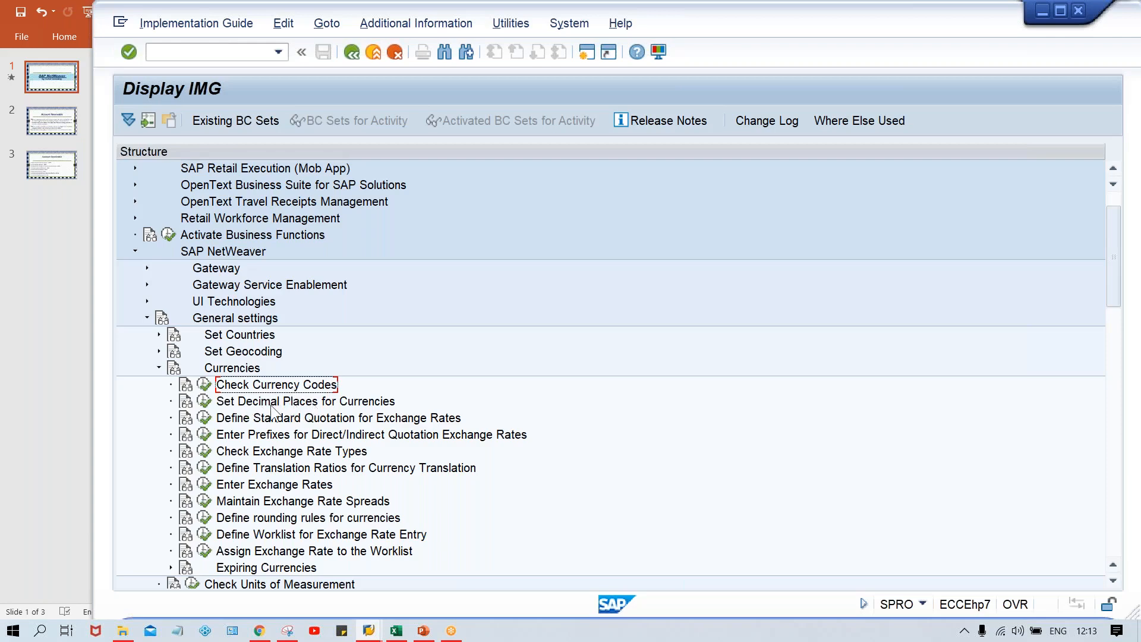
Run Set Decimal Places for Currencies, accepting the cross-client, productive-system and change warnings
click(305, 401)
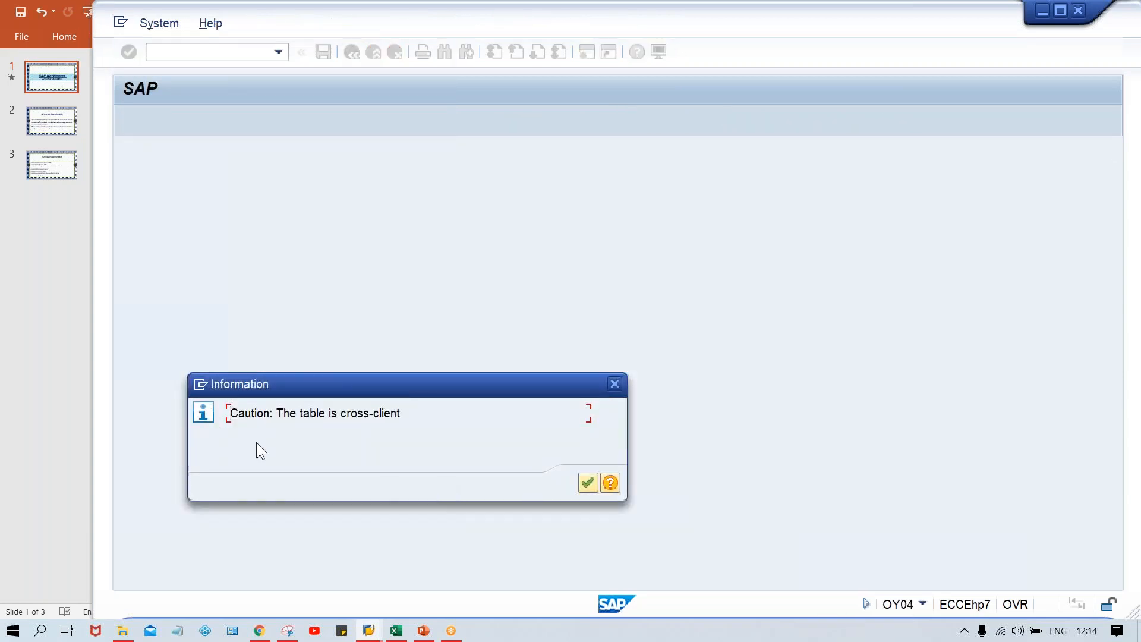
click(587, 483)
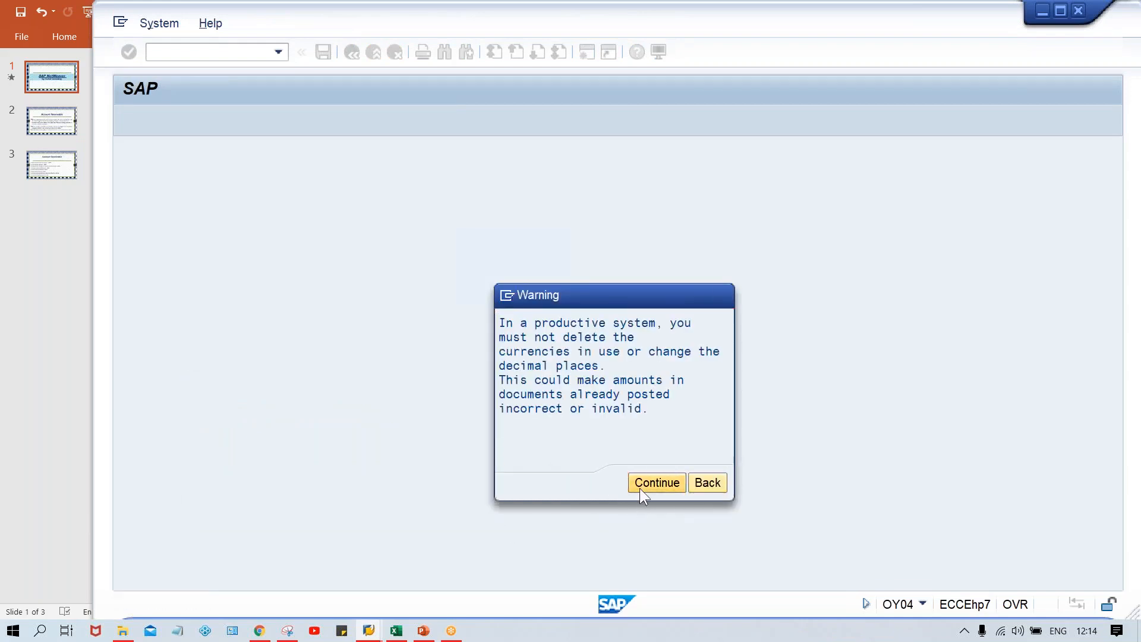
click(655, 483)
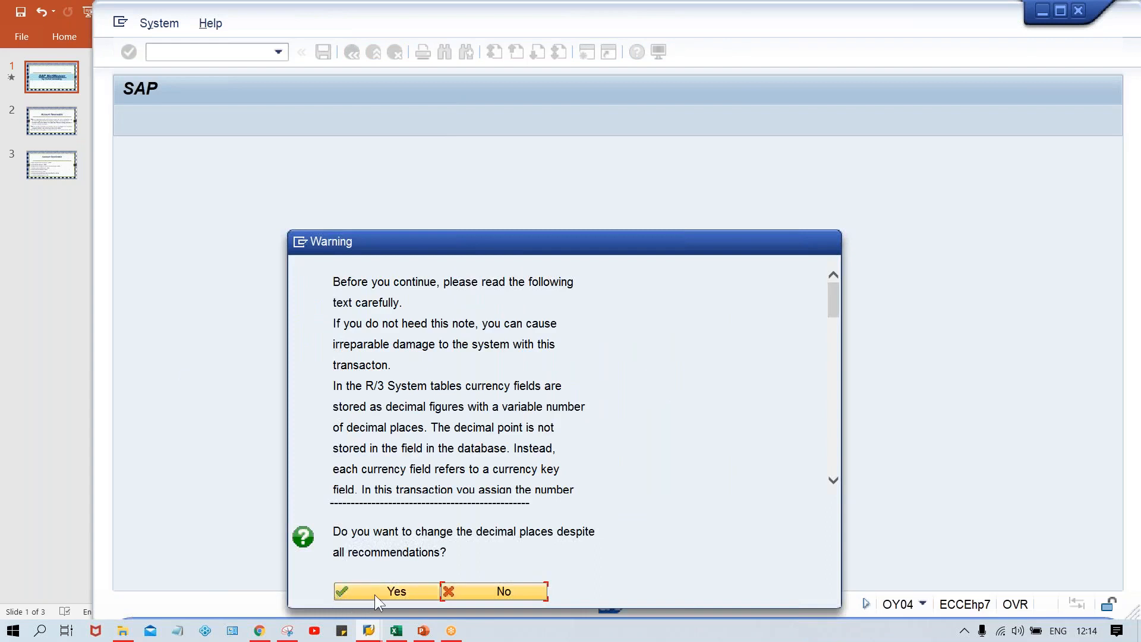
click(387, 591)
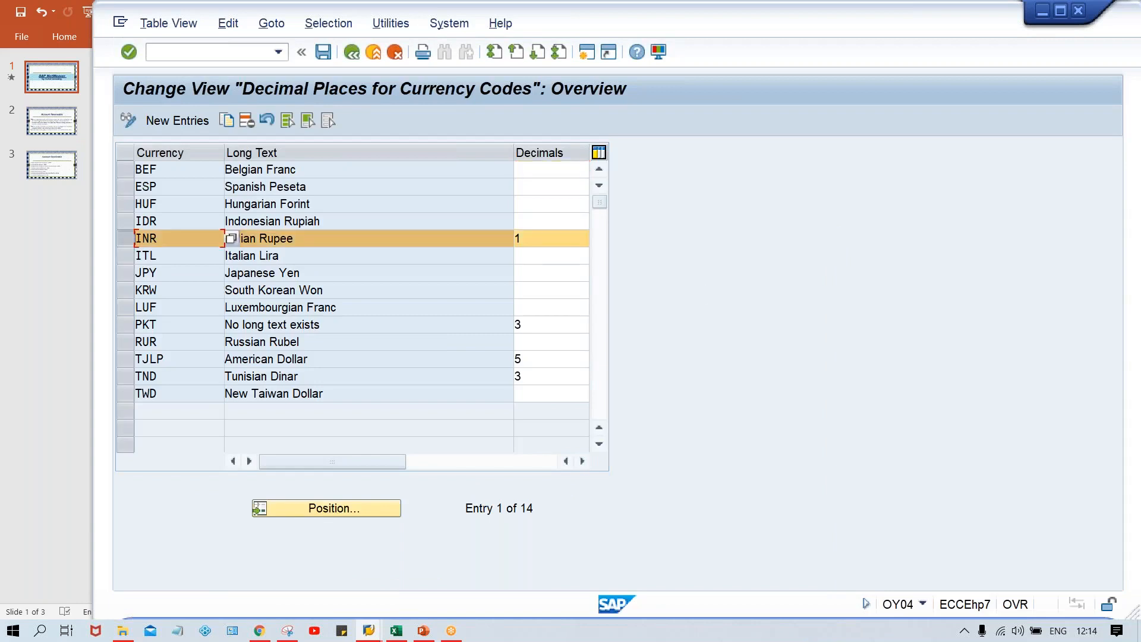
Select the INR decimals value of 1, then switch to the SAP Easy Access session
click(551, 238)
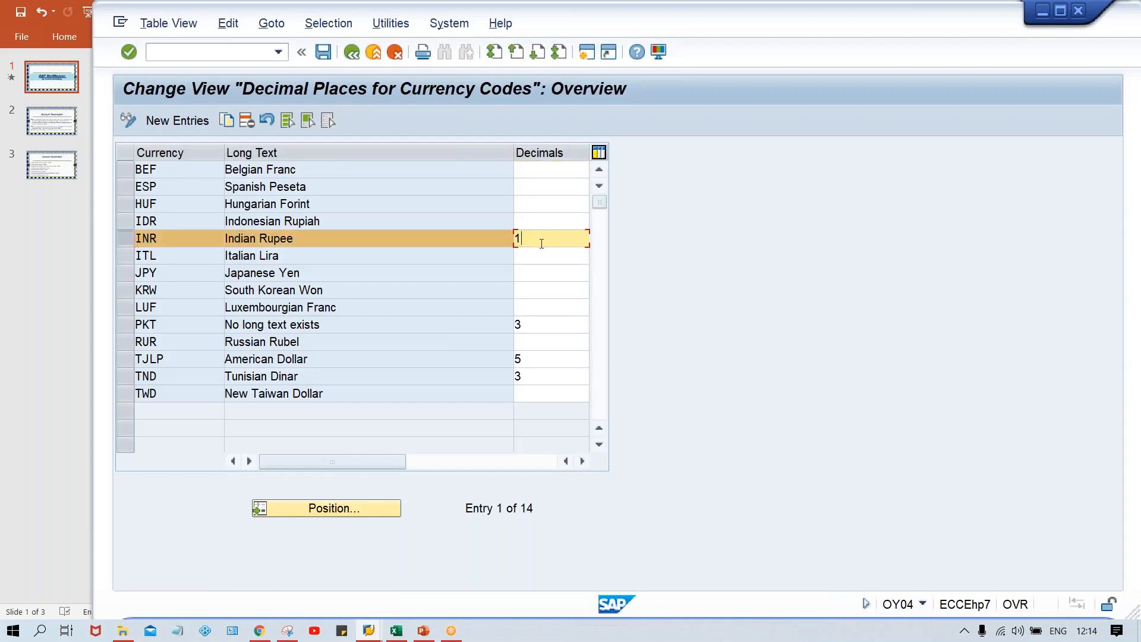
mouse_move(153, 331)
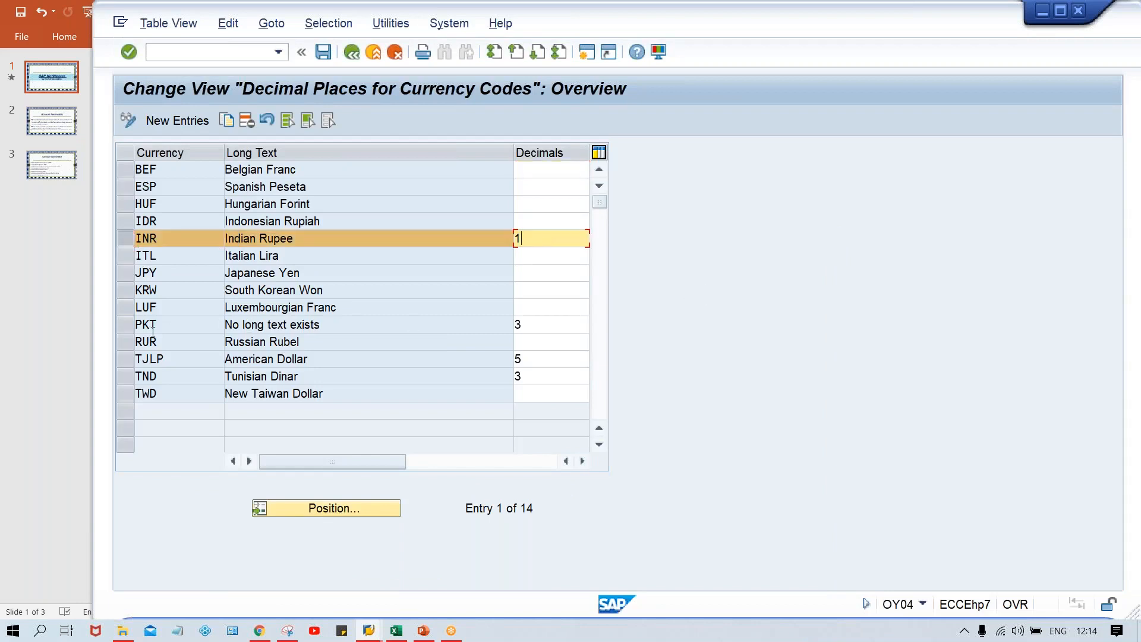
mouse_move(533, 388)
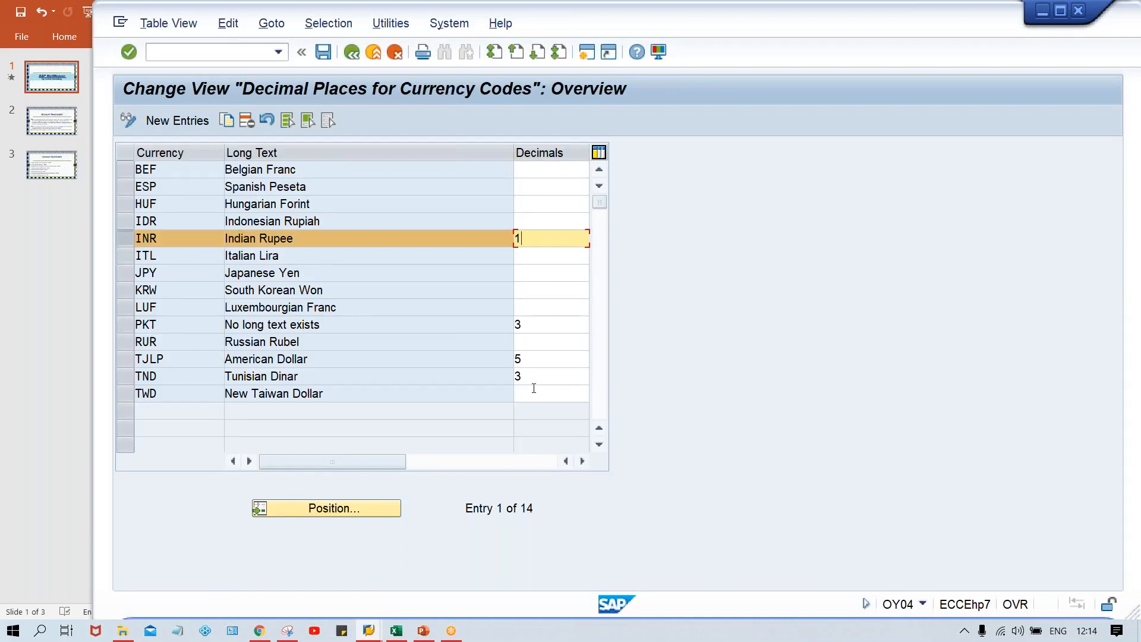
mouse_move(531, 242)
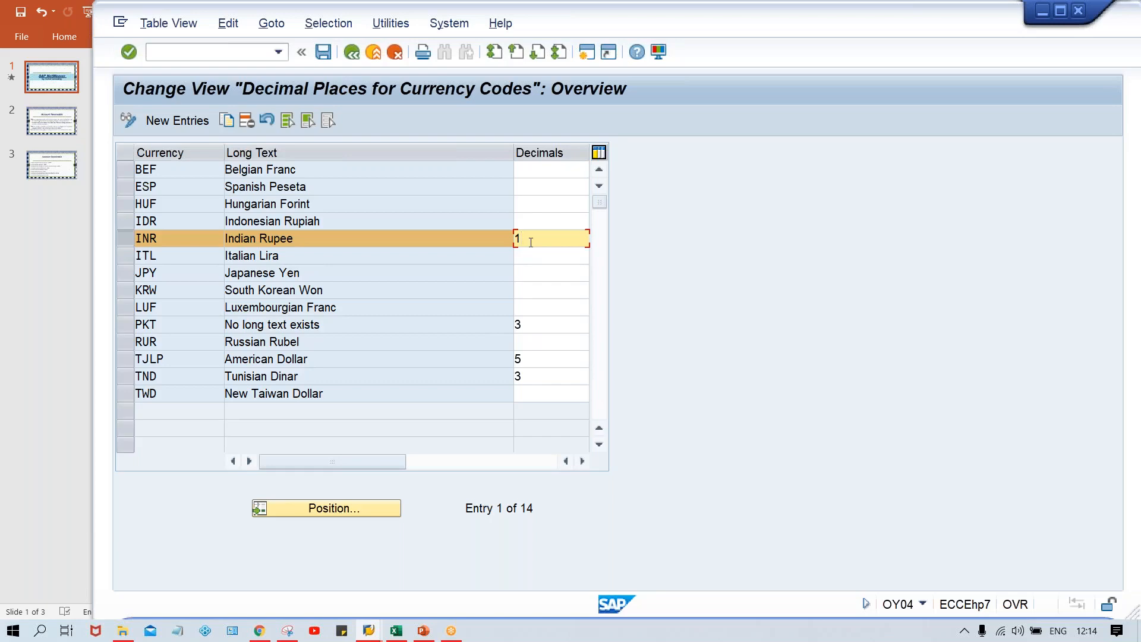
mouse_move(476, 531)
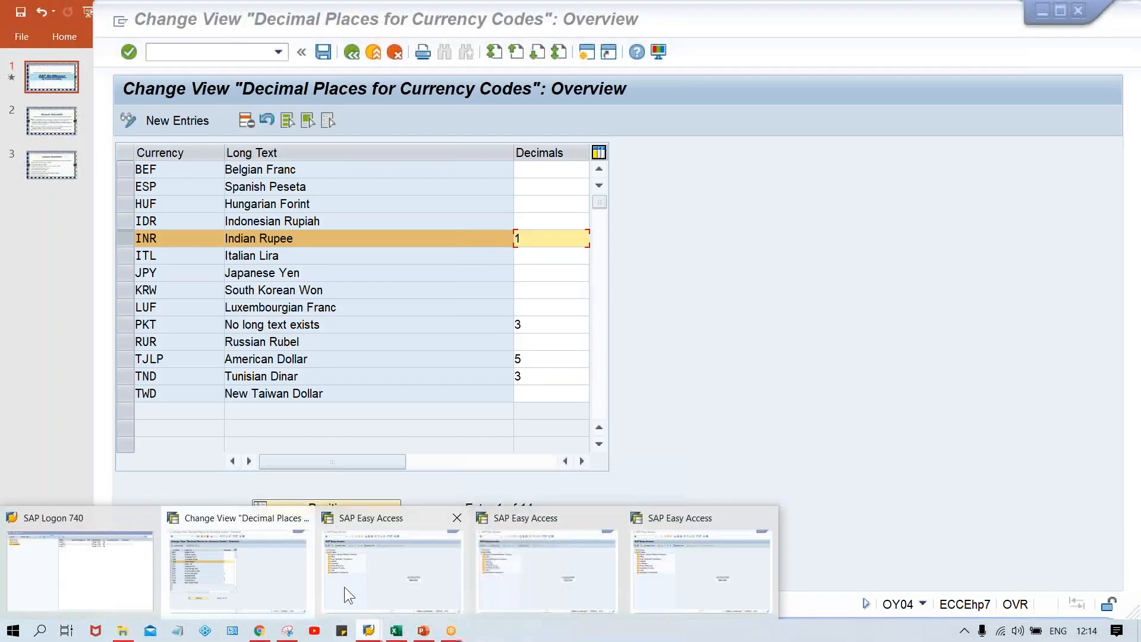
click(392, 571)
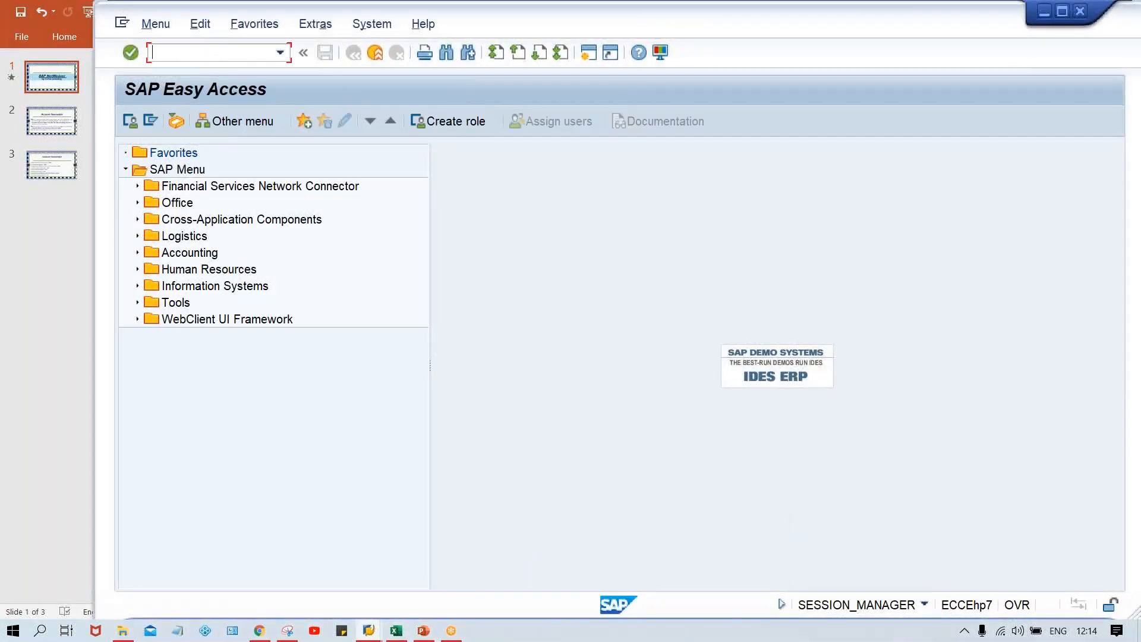
mouse_move(357, 635)
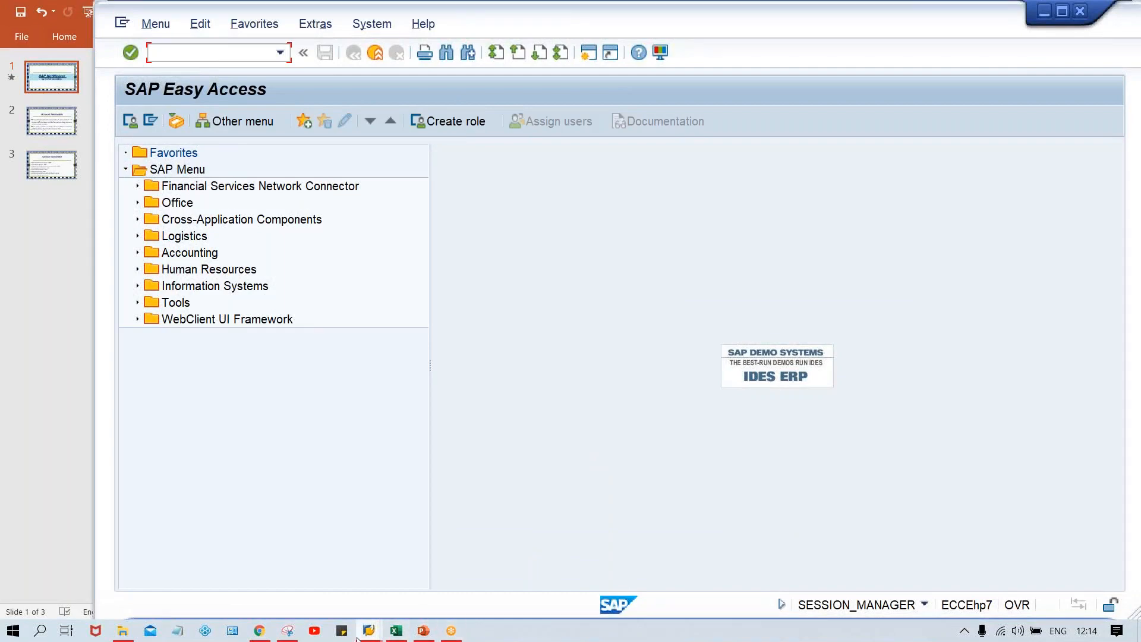
Change cell G9 on the TATA MOTOR sheet from 5.25 to 5.2, then return to SAP
click(395, 630)
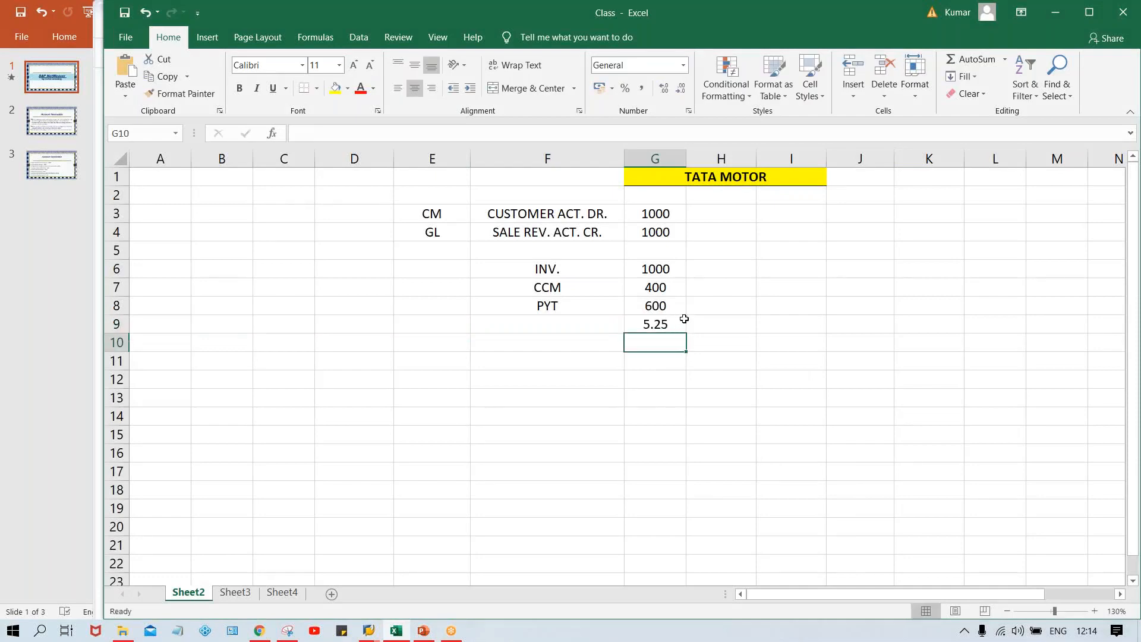
click(655, 324)
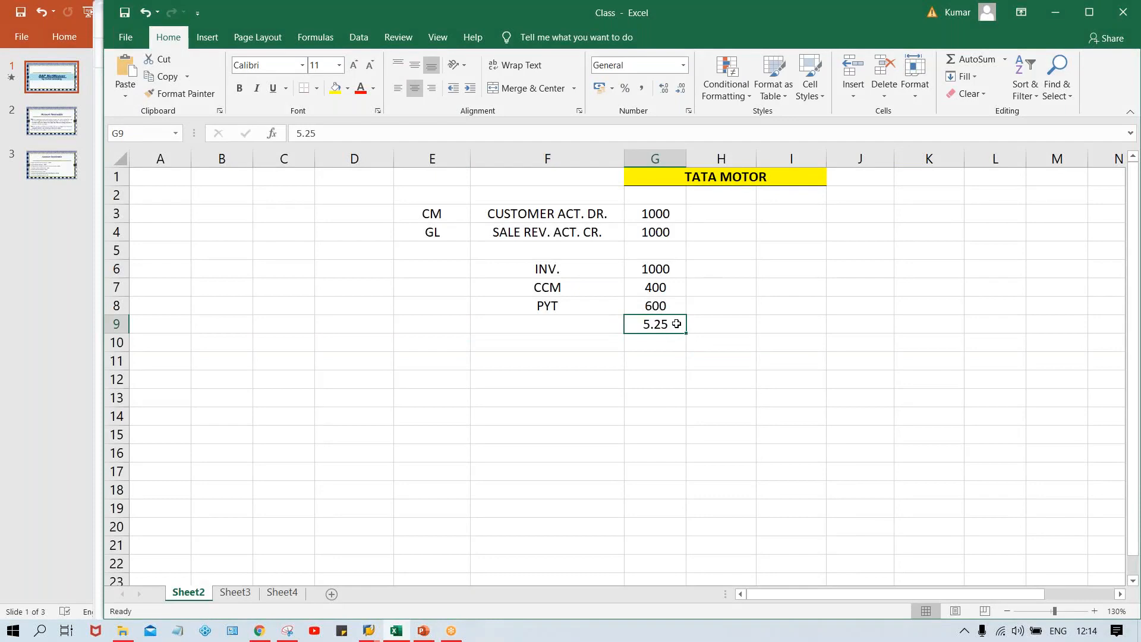
double_click(654, 323)
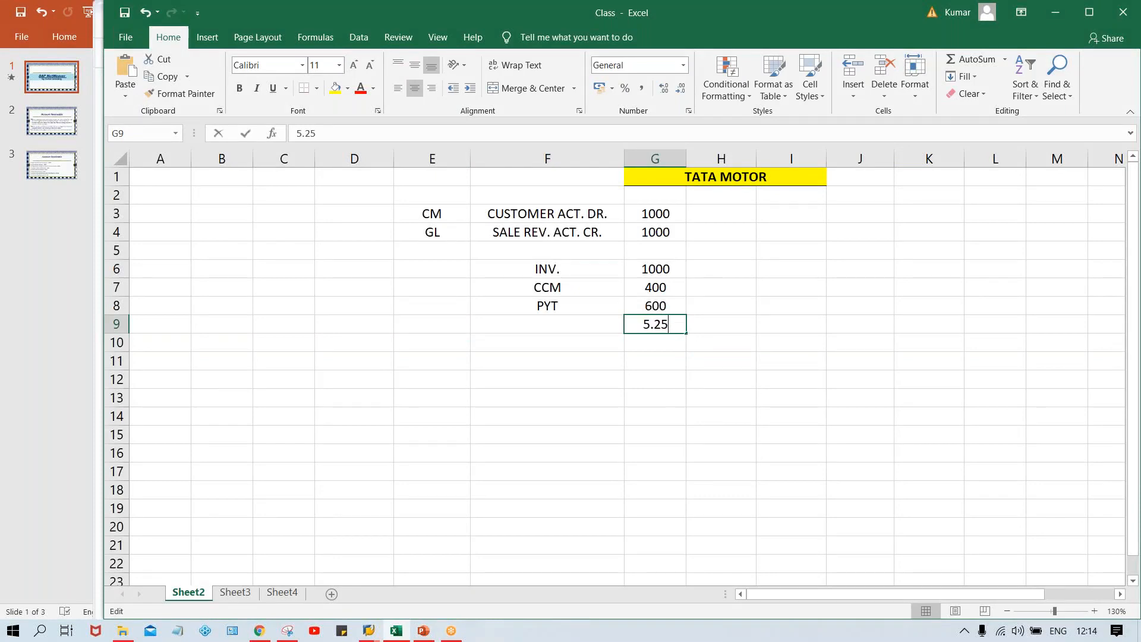
key(Return)
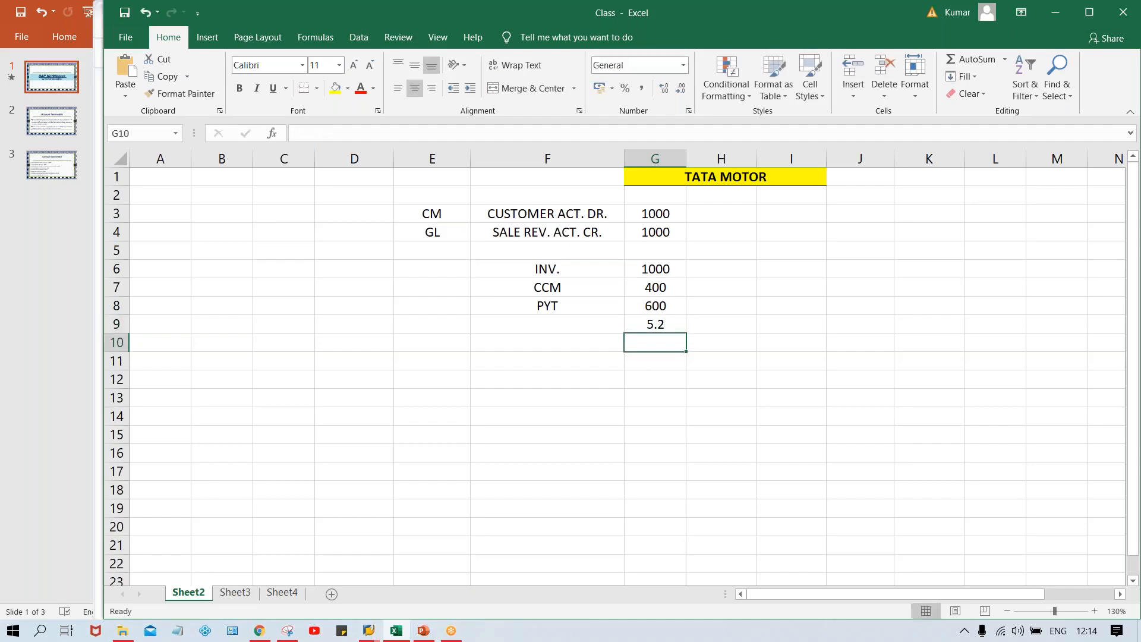
key(alt+tab)
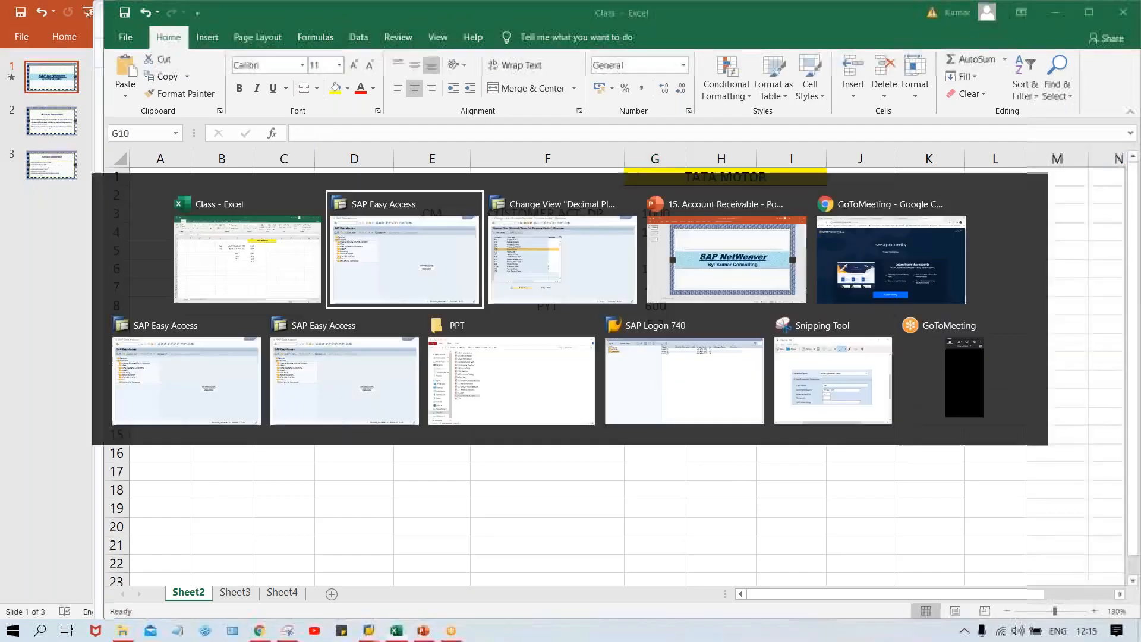
click(405, 248)
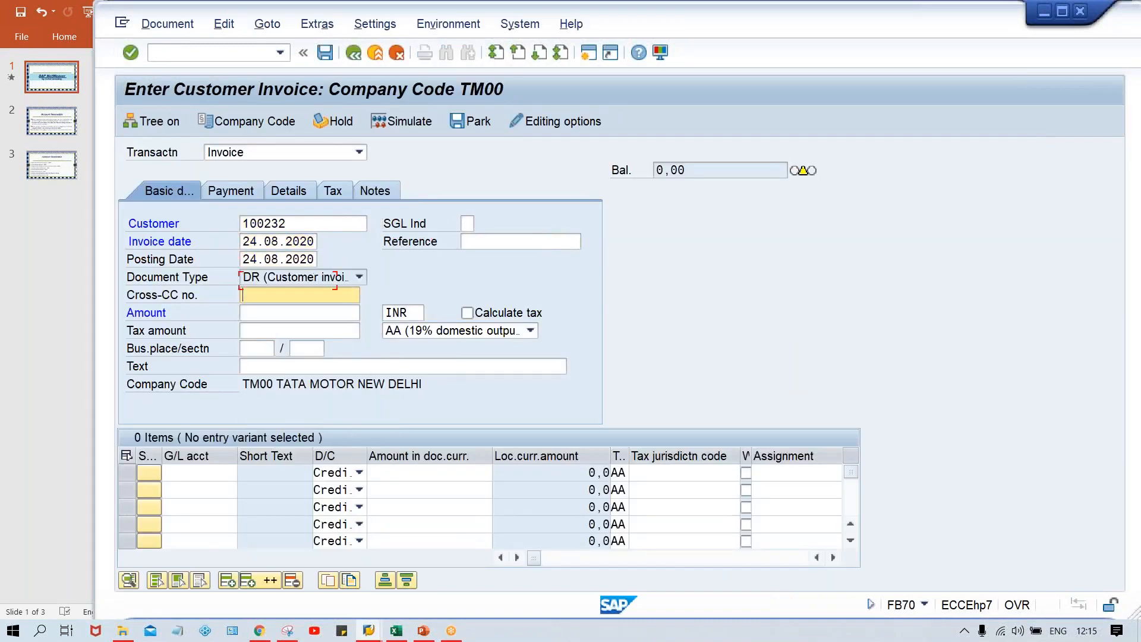
text(1000)
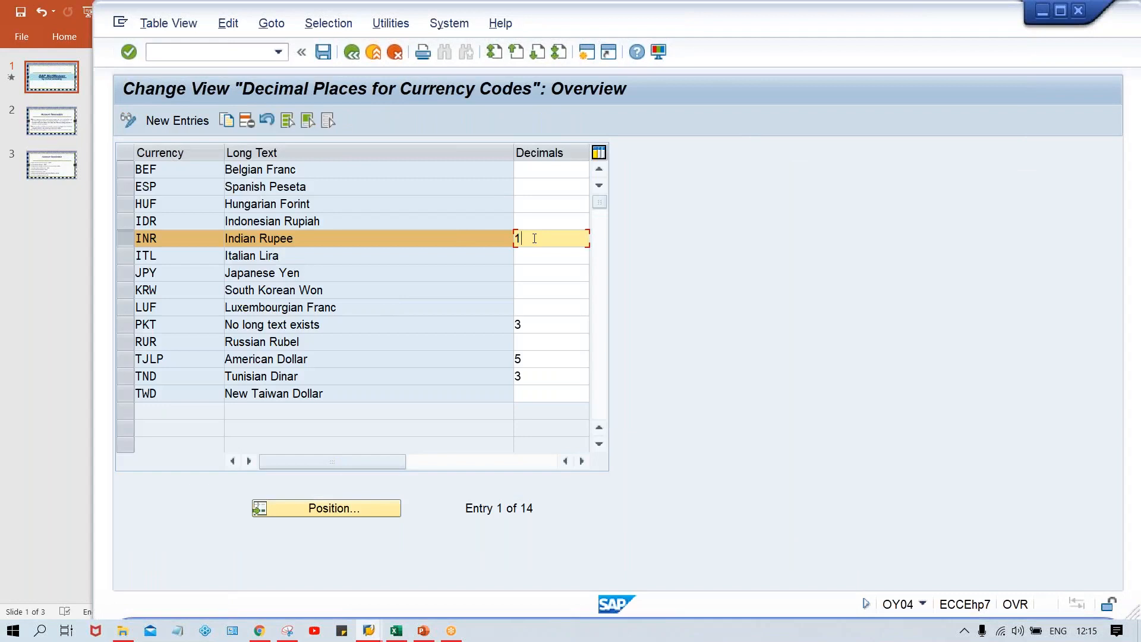
Set INR decimals to 4 and save under a confirmed workbench request
text(2)
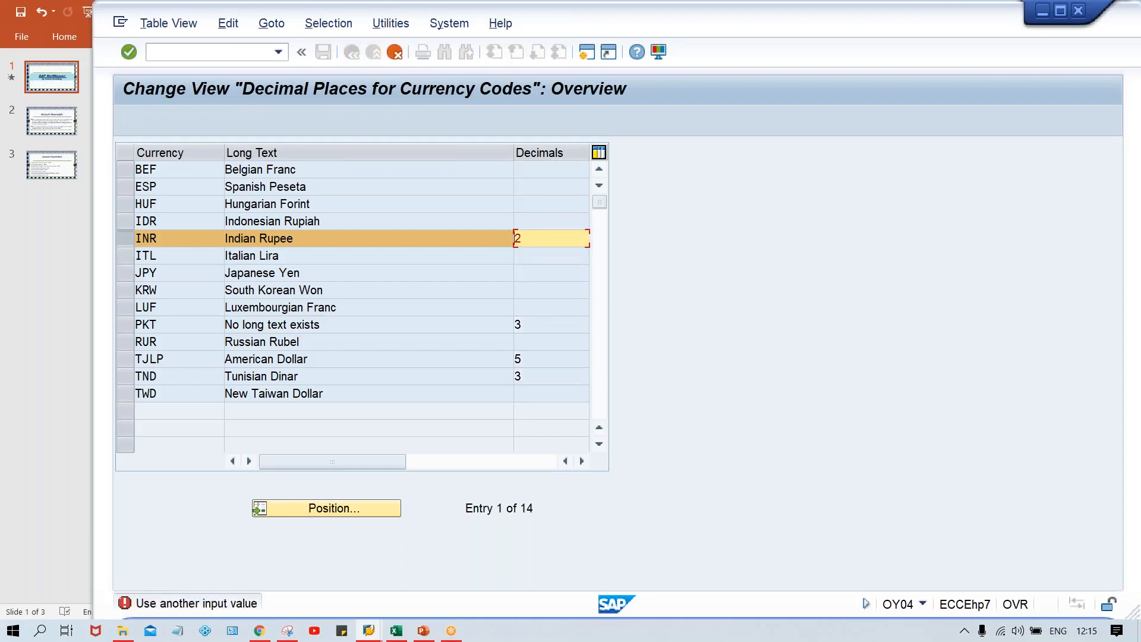
mouse_move(404, 245)
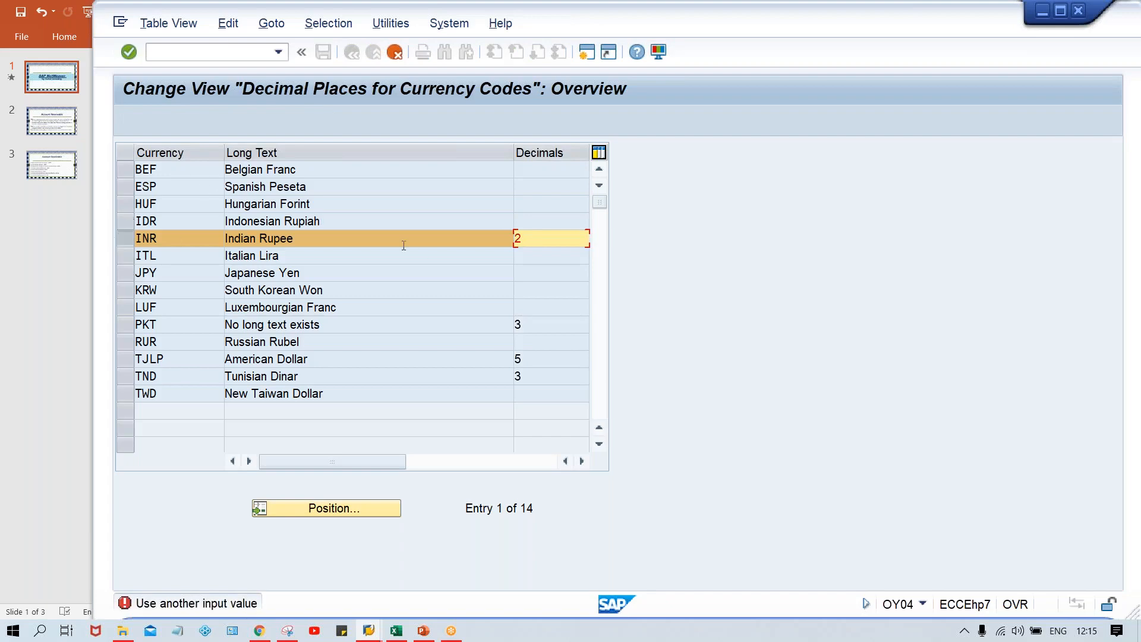
mouse_move(325, 262)
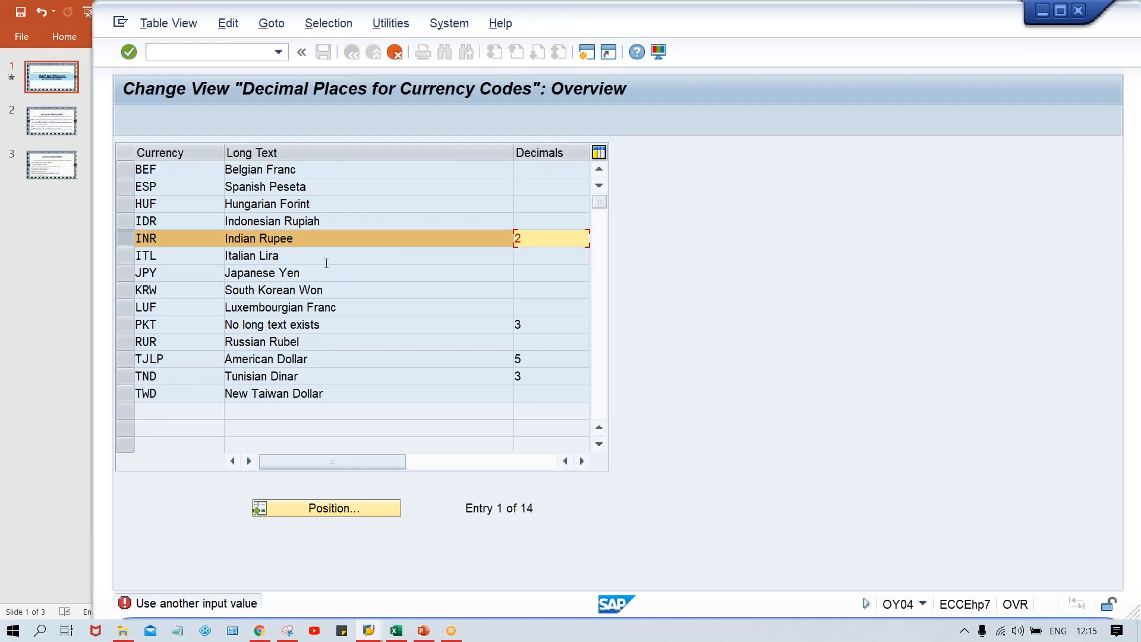
mouse_move(571, 377)
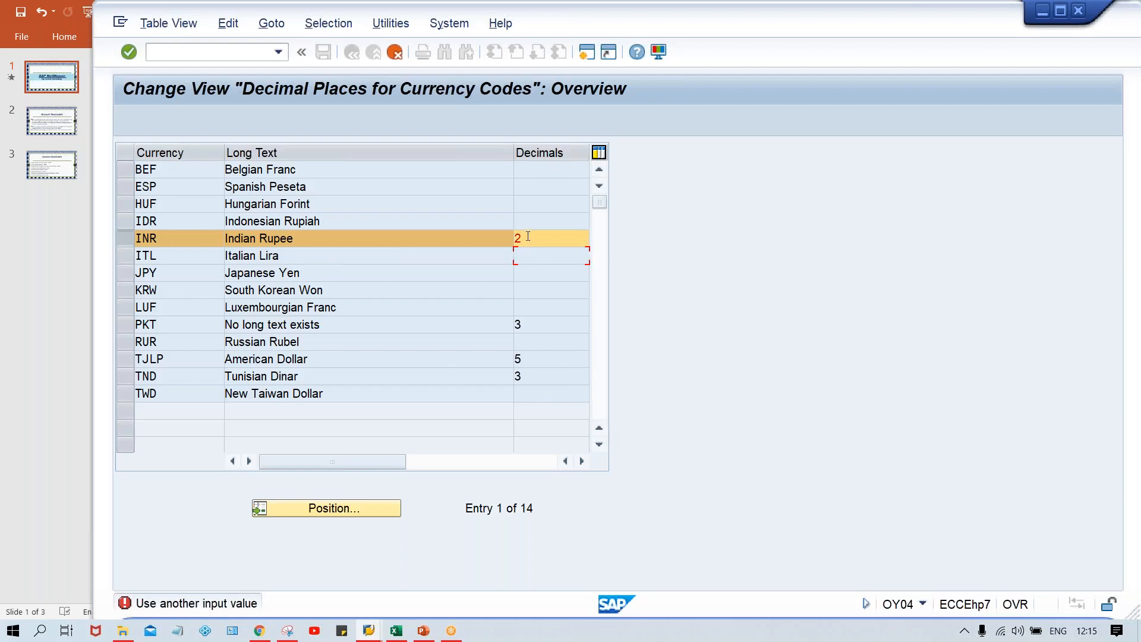
text(4)
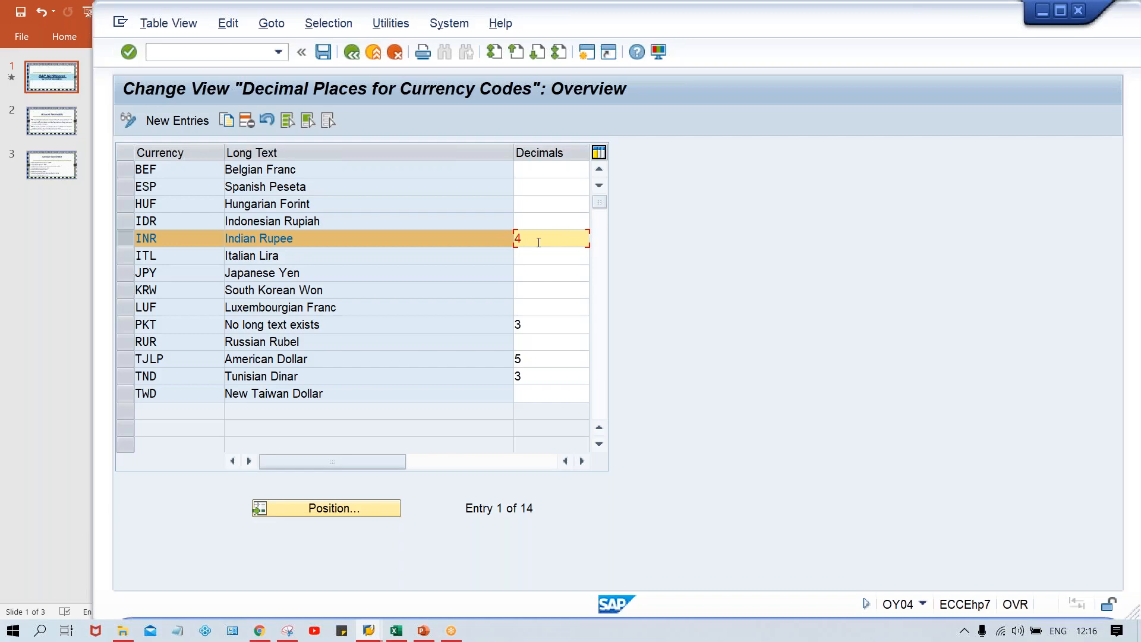
click(323, 52)
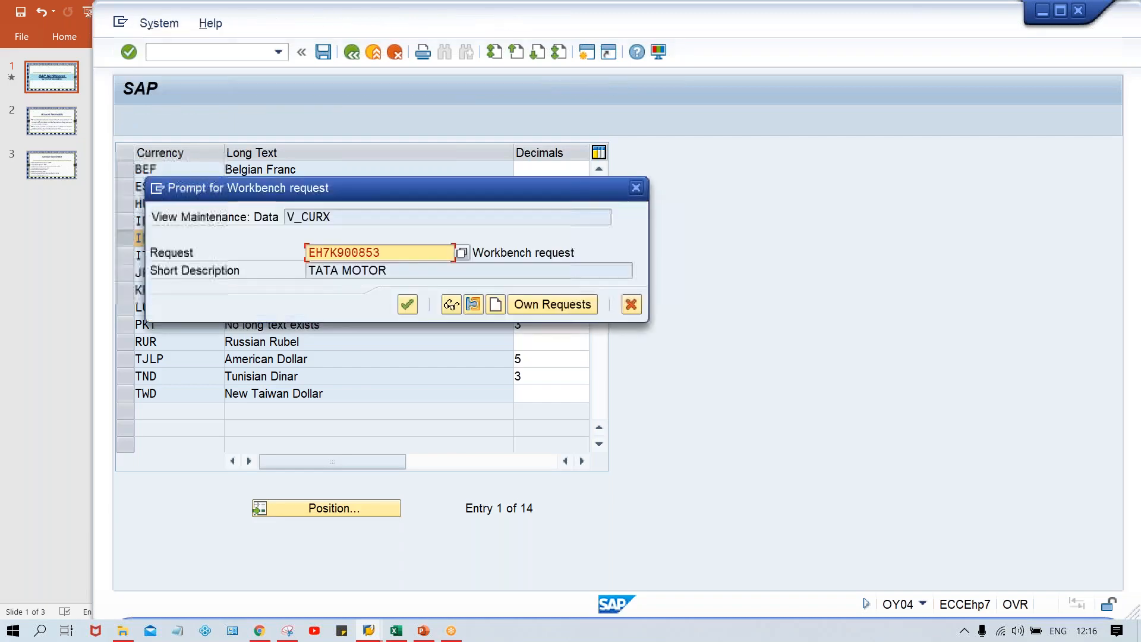
click(406, 304)
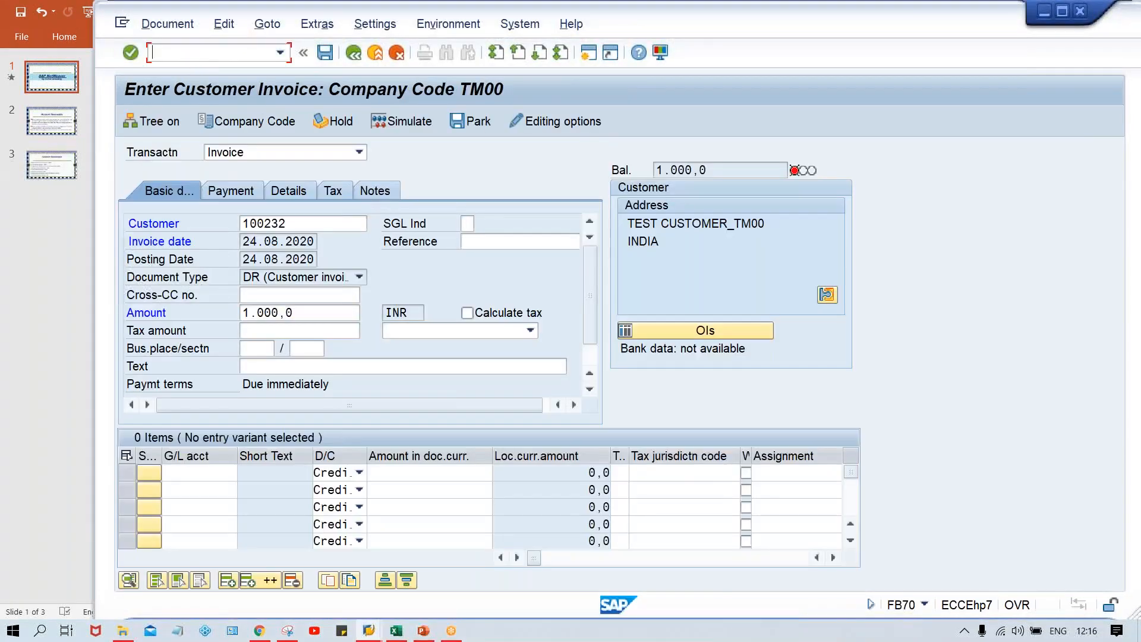
Restart the invoice with /n, choosing customer 100232 and amount 1000 from history
text(/n)
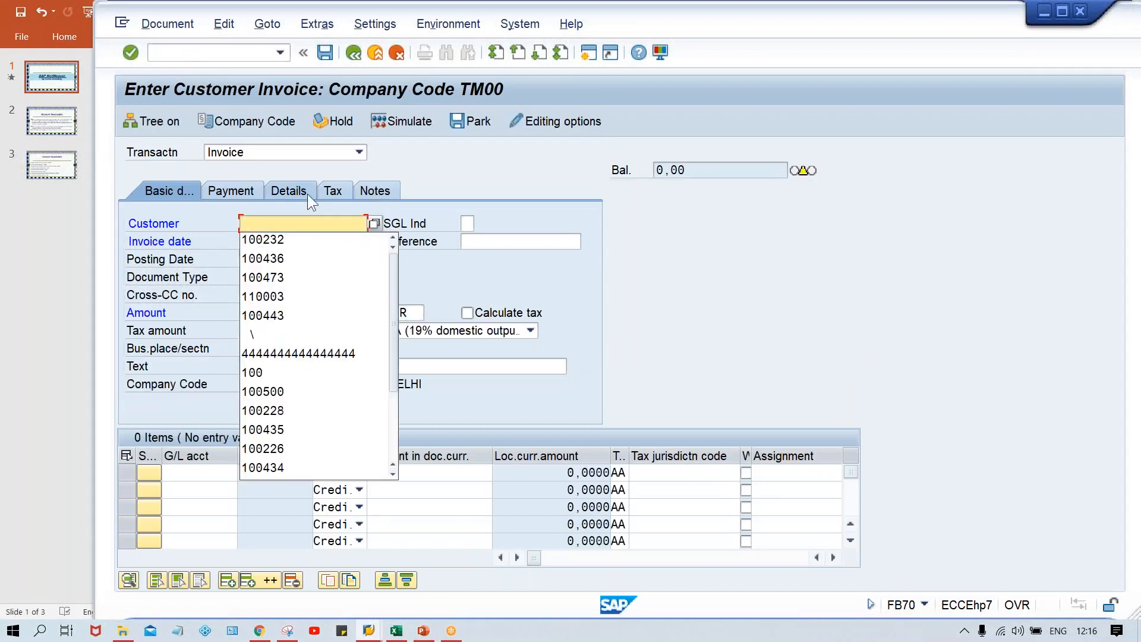
click(263, 240)
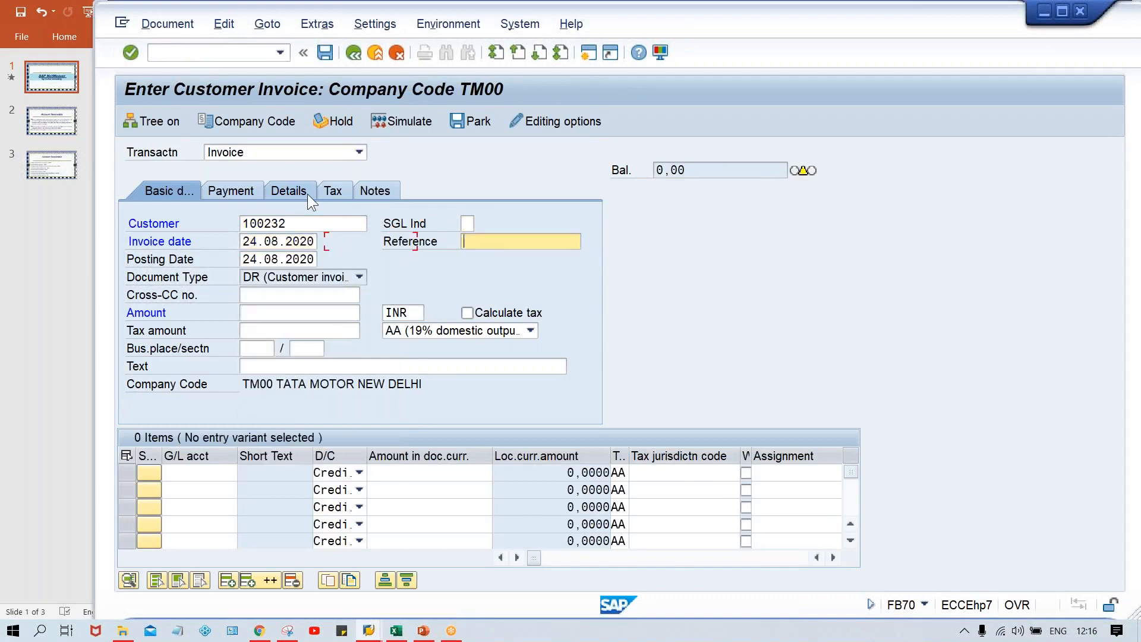
click(298, 314)
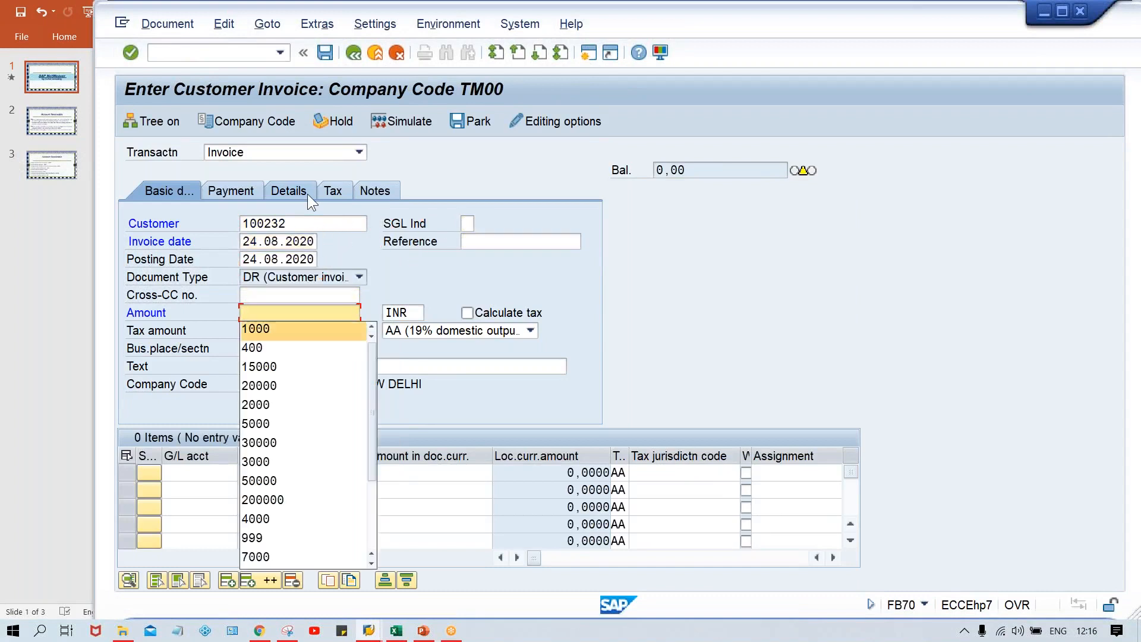
click(256, 329)
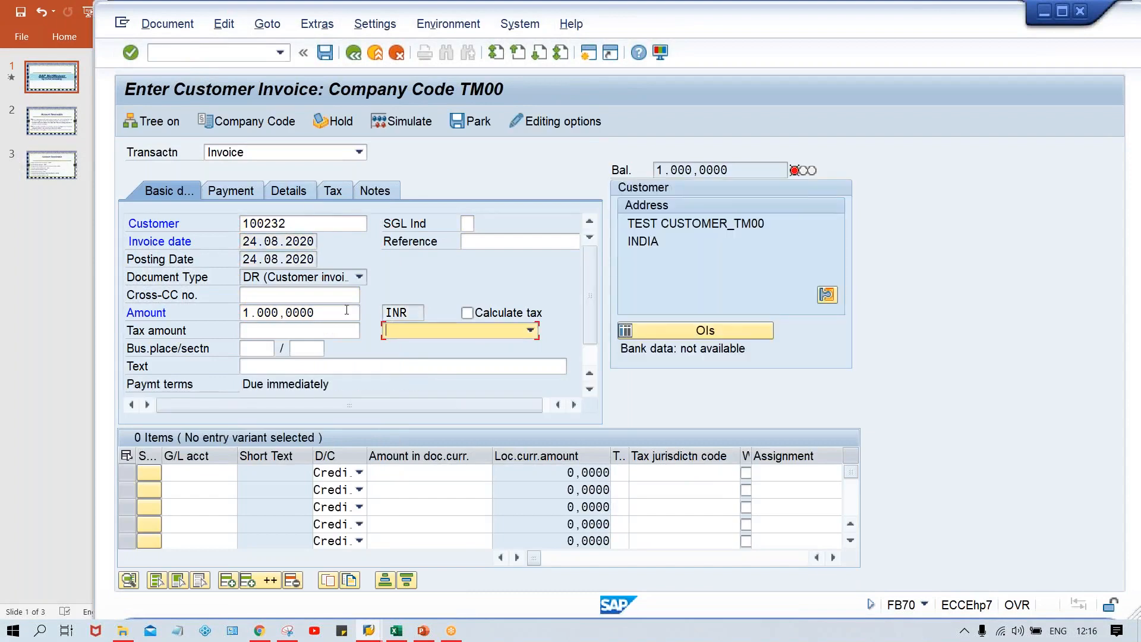
key(alt+tab)
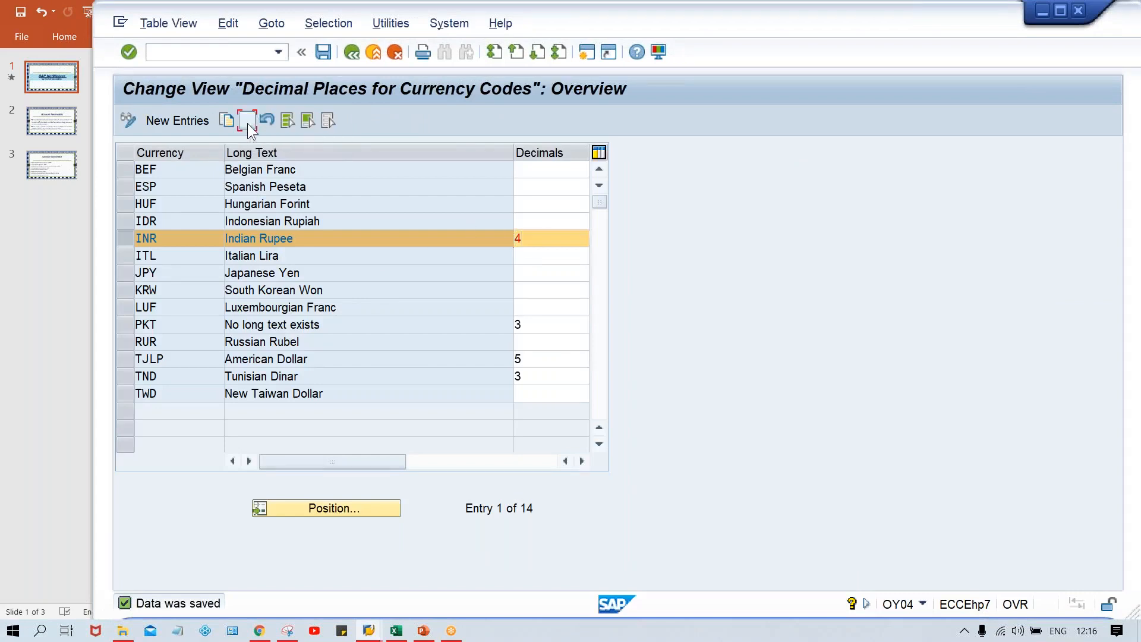
Delete the Indian Rupee row from the decimal places table and save
click(247, 120)
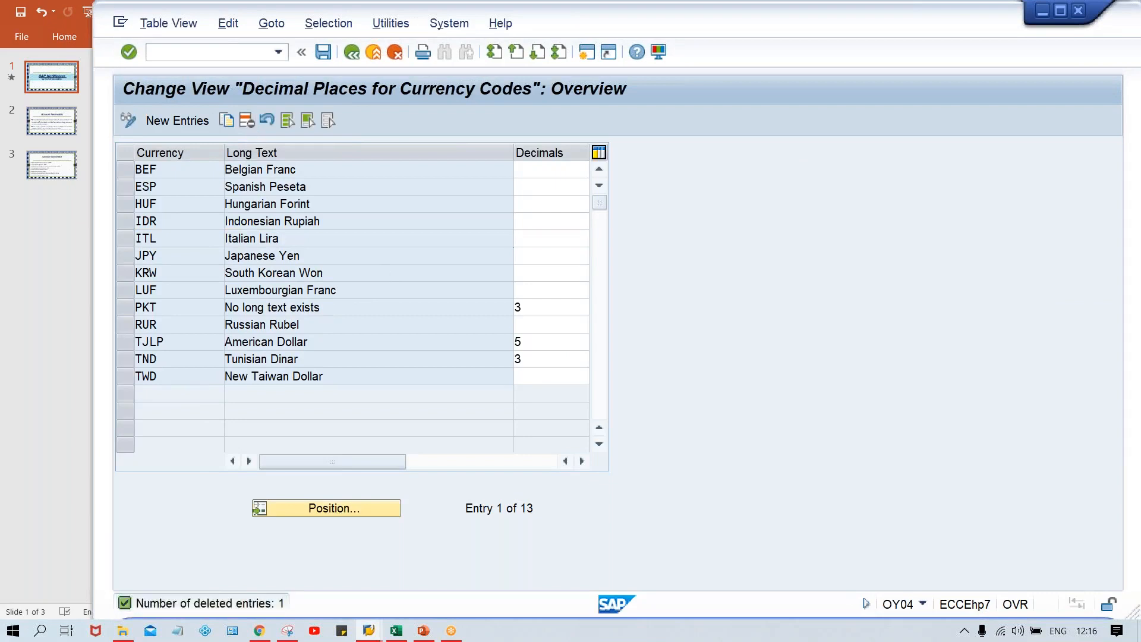
click(323, 52)
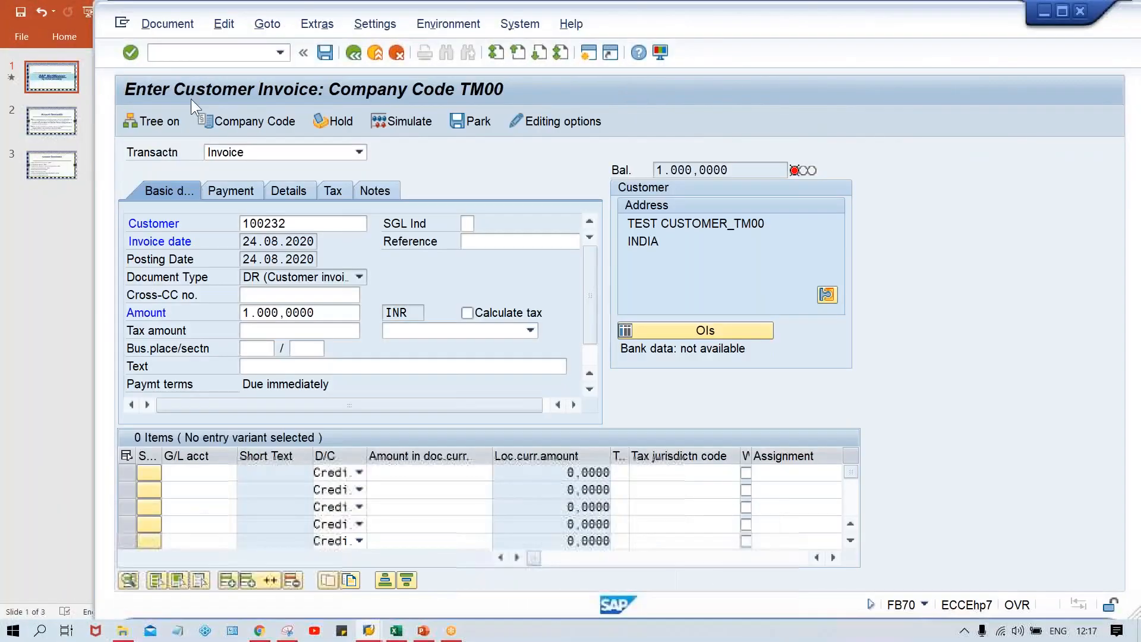
Restart the invoice with /n, picking customer 100232 and date 24.08.2020 from history
text(/n)
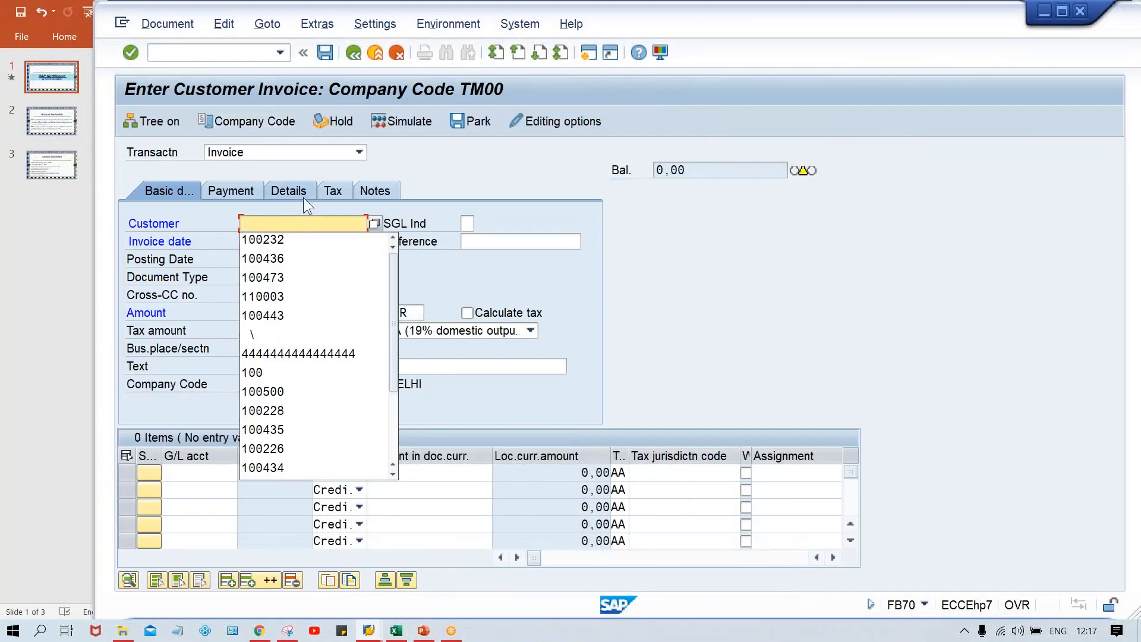
click(262, 240)
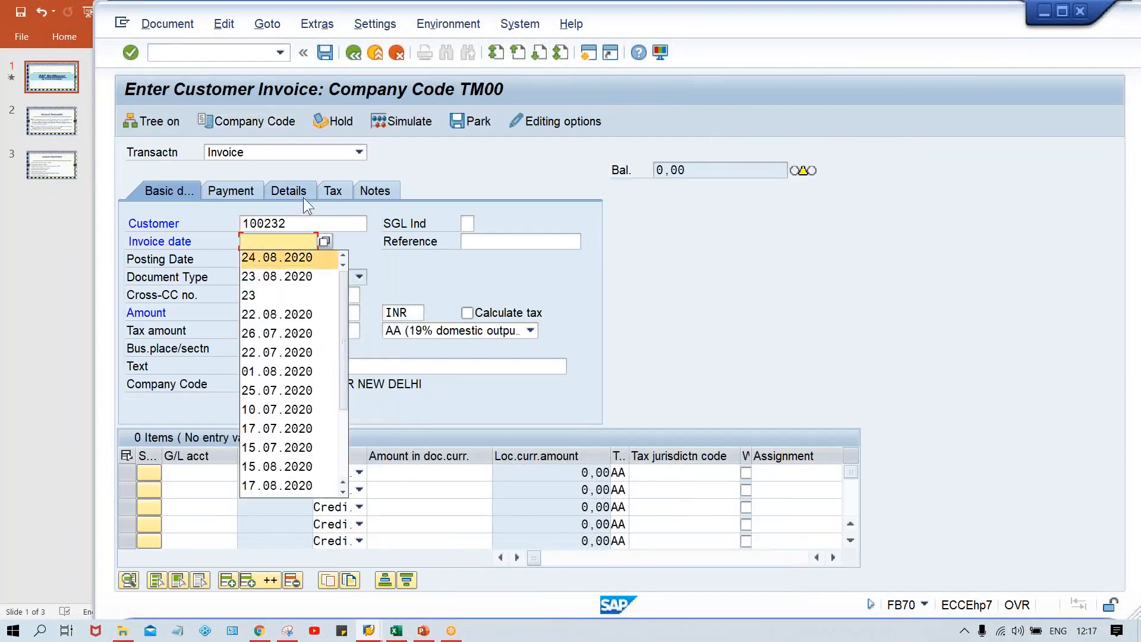
click(277, 257)
text(1.000,00)
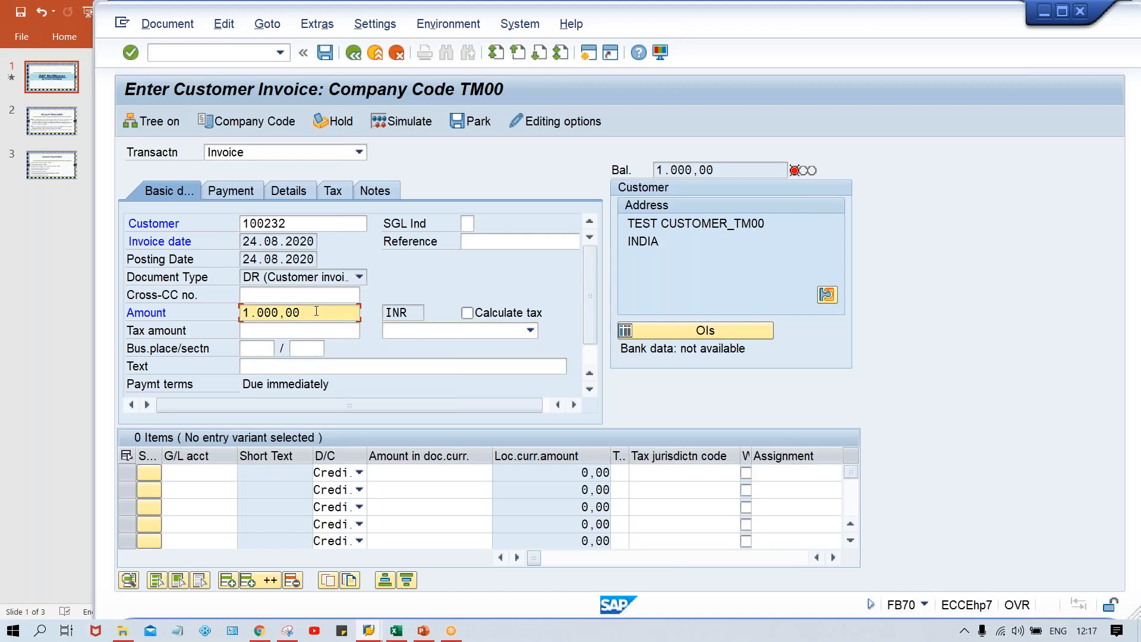
mouse_move(782, 264)
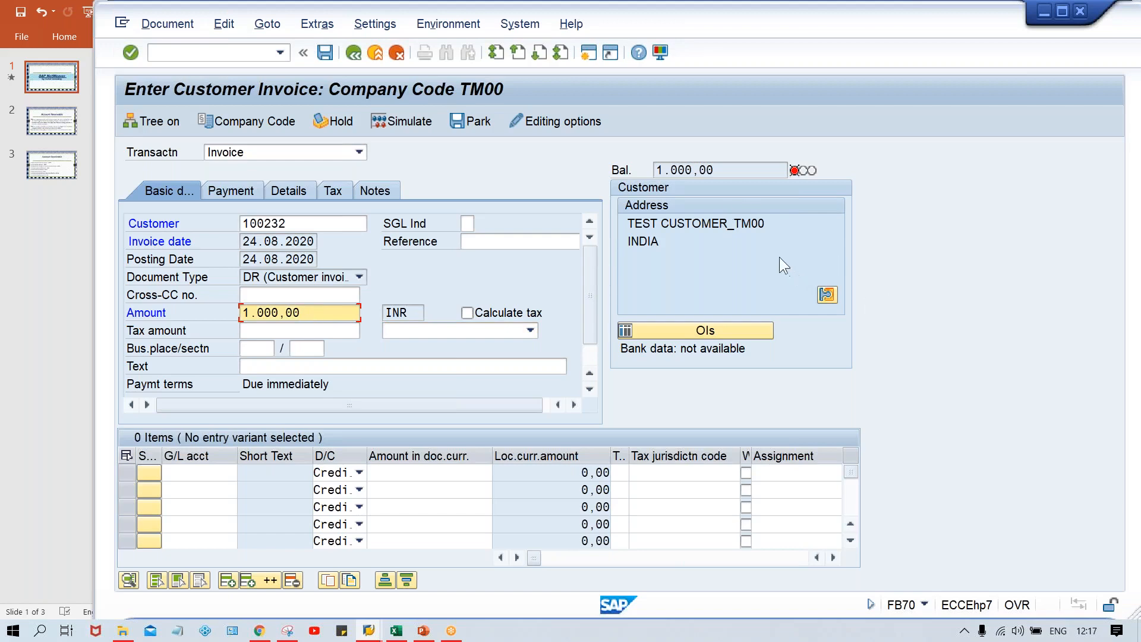